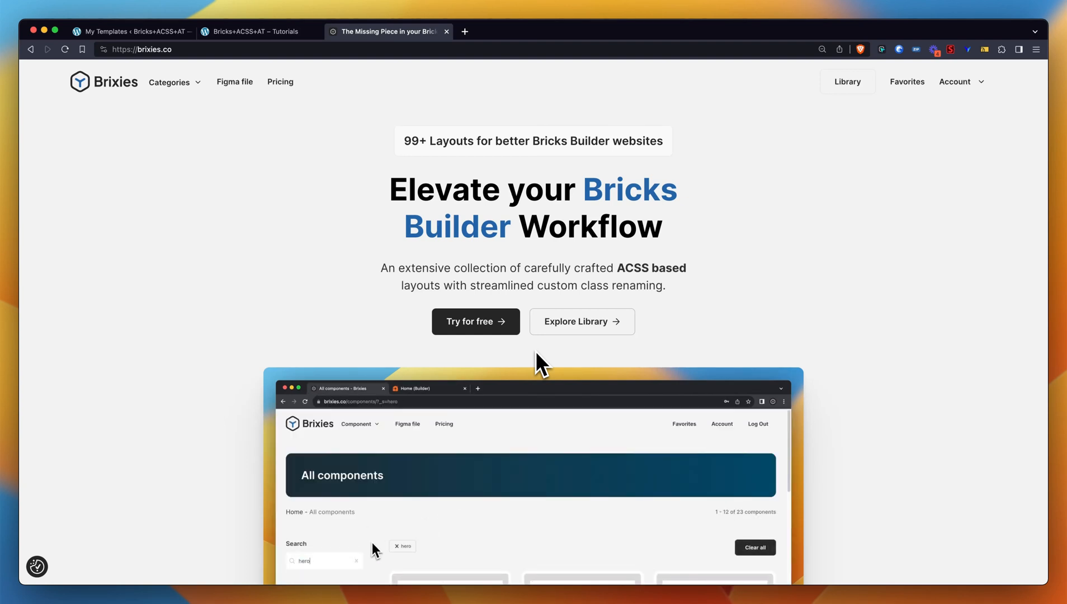
# - Filter the Brixies library to the Headers category, listing its eight header layouts
pyautogui.scroll(-3)
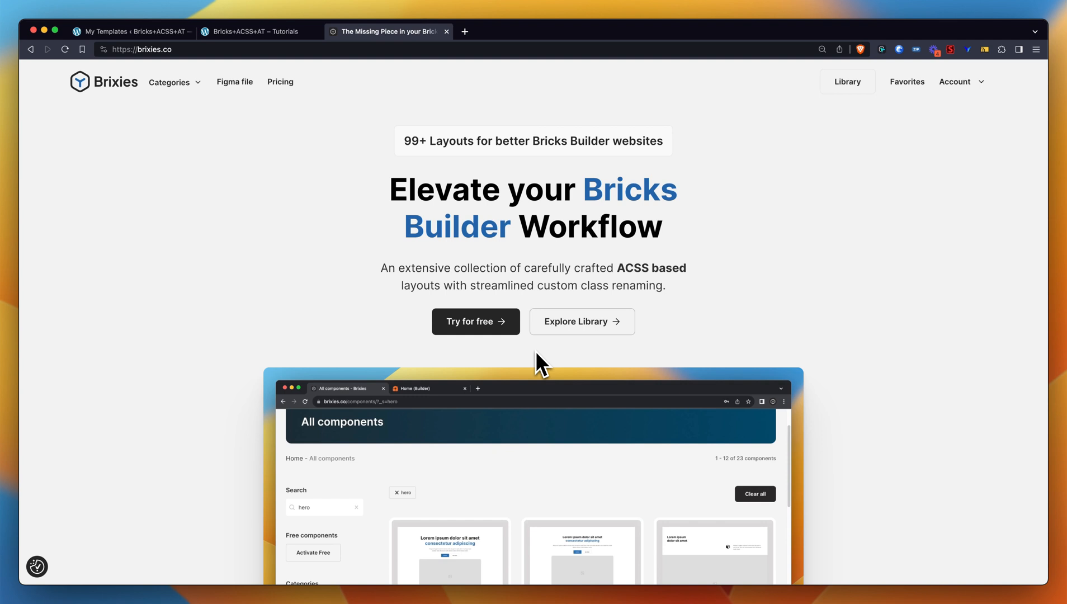
pyautogui.click(324, 506)
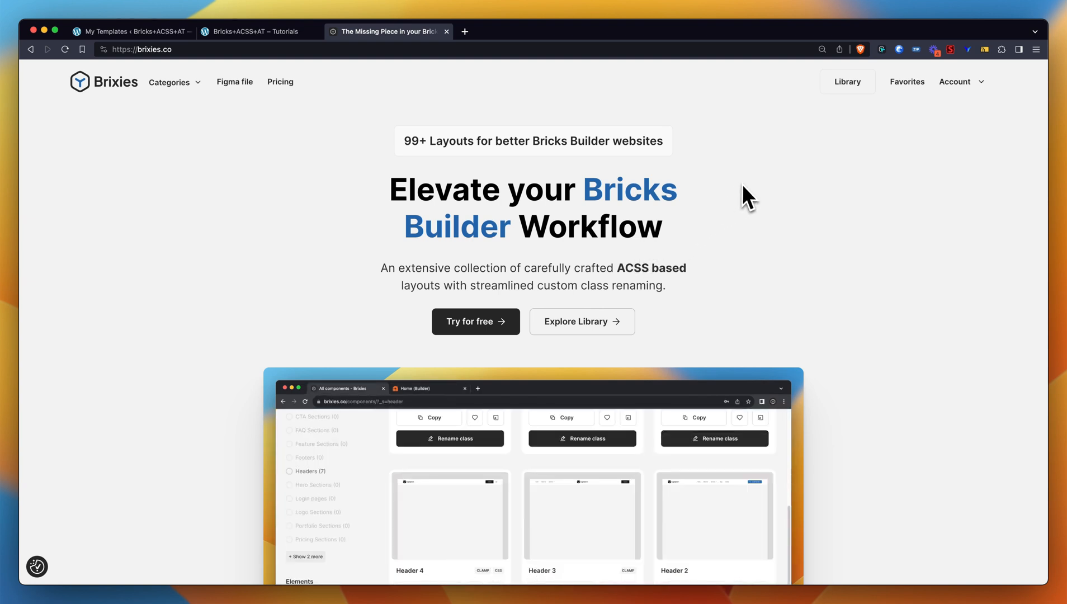
pyautogui.click(955, 82)
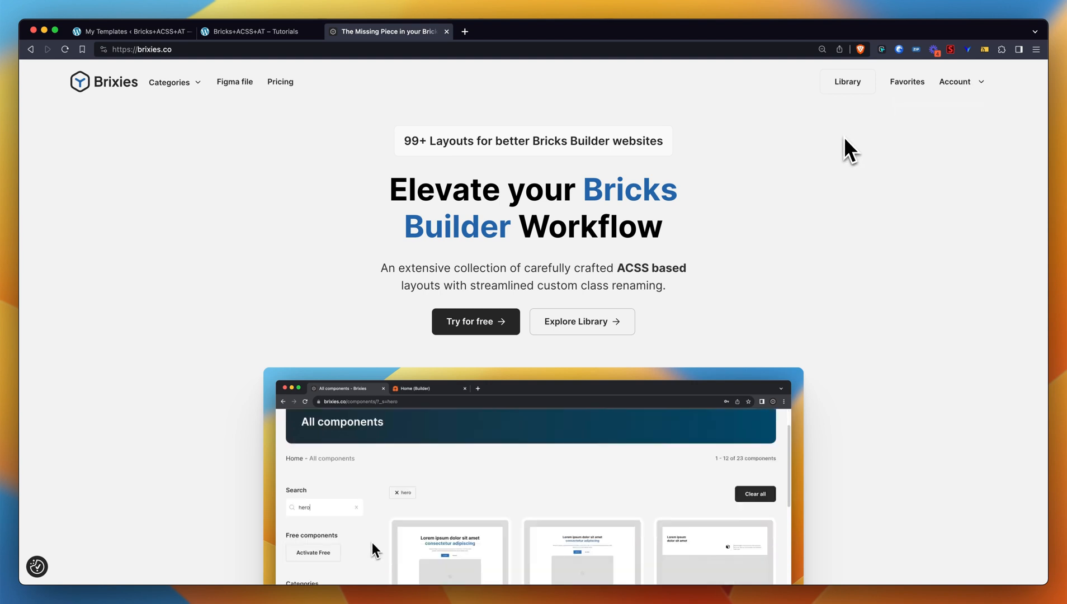
pyautogui.moveTo(847, 81)
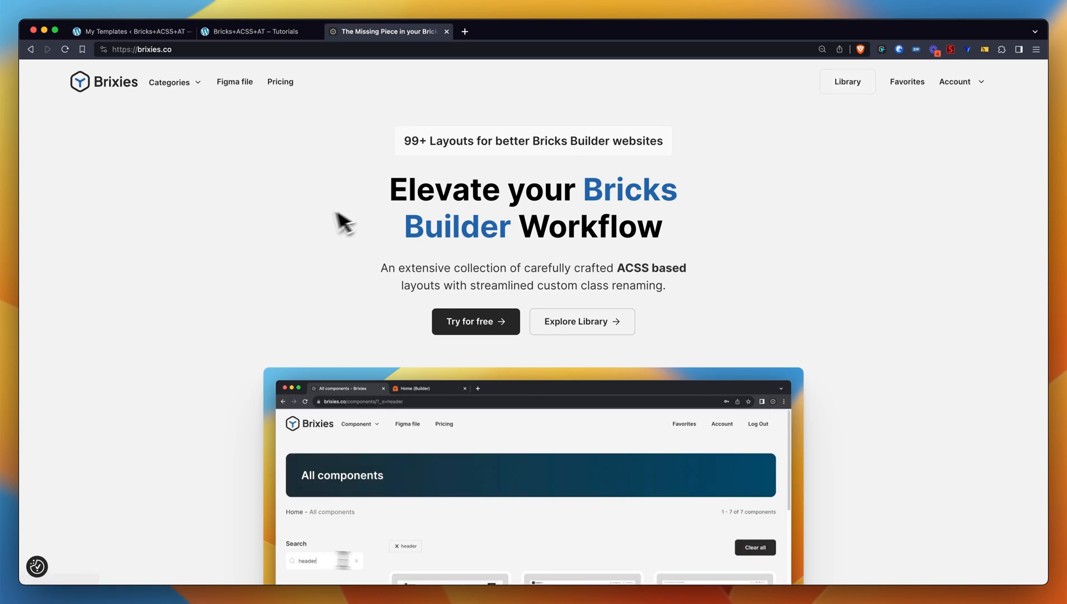
pyautogui.click(175, 81)
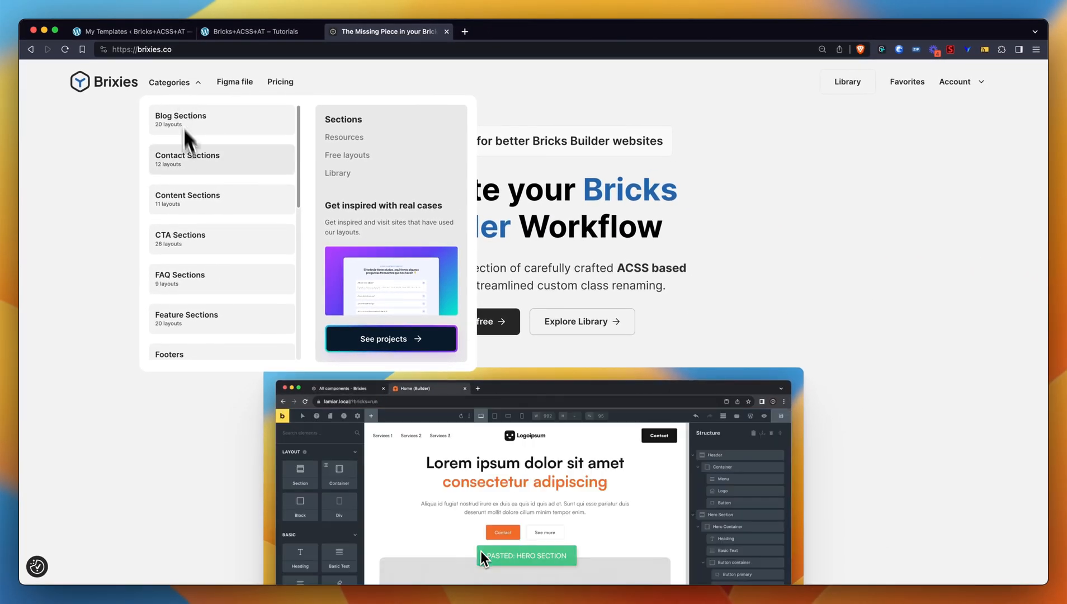
pyautogui.scroll(-3)
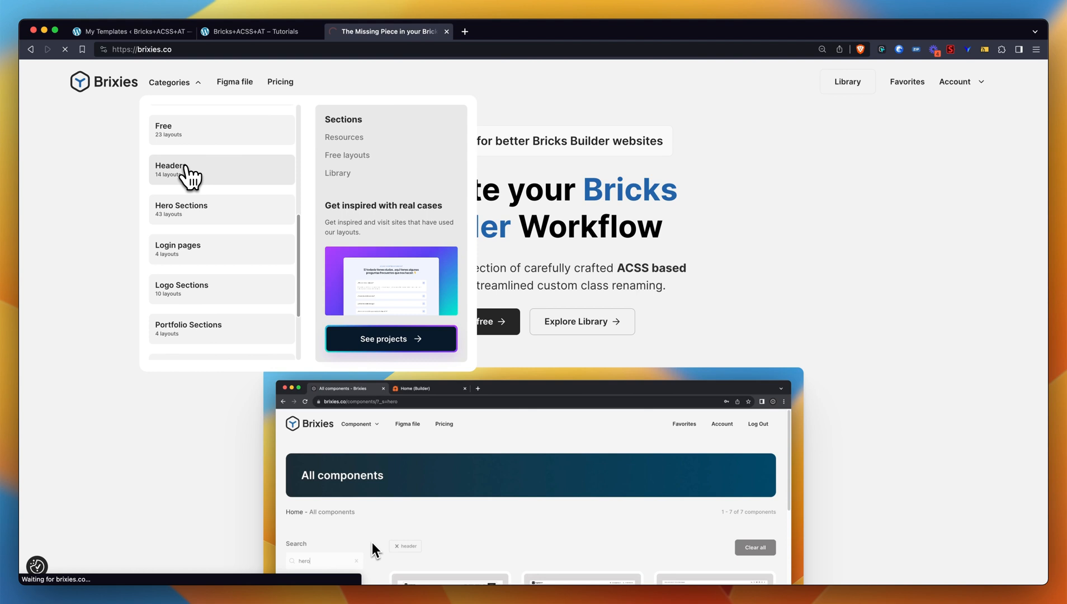
pyautogui.click(168, 169)
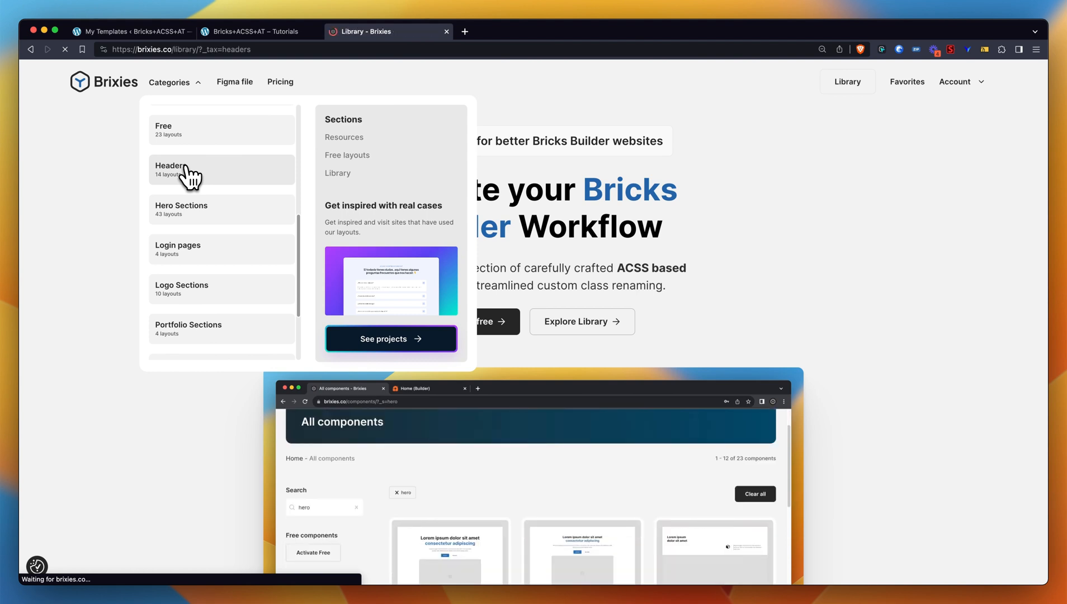
pyautogui.click(168, 168)
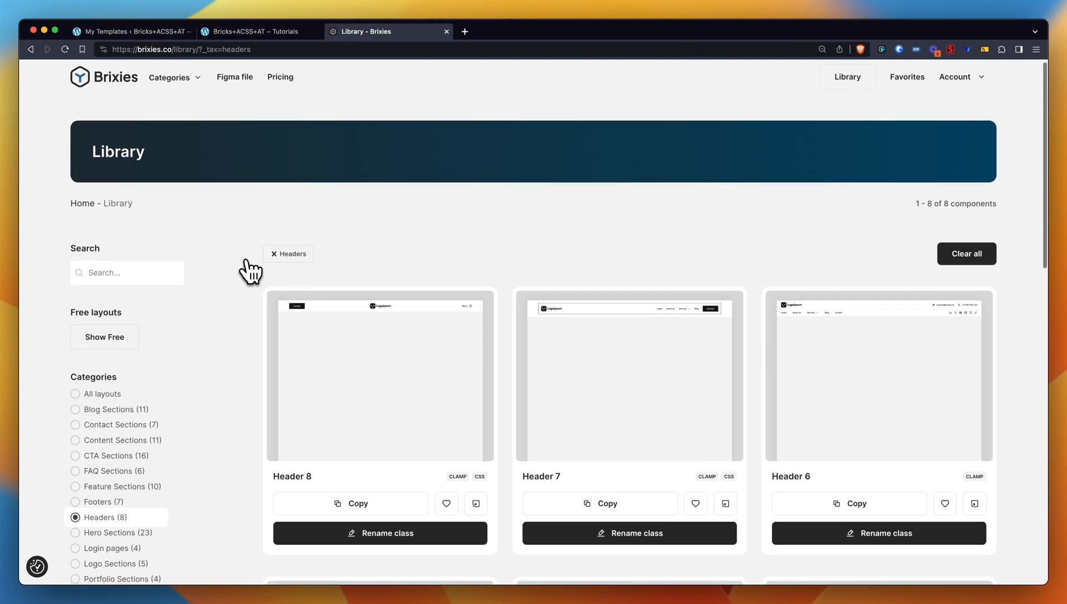
# - Scroll down to Header 2 and toggle its favourite heart off and back on
pyautogui.scroll(-3)
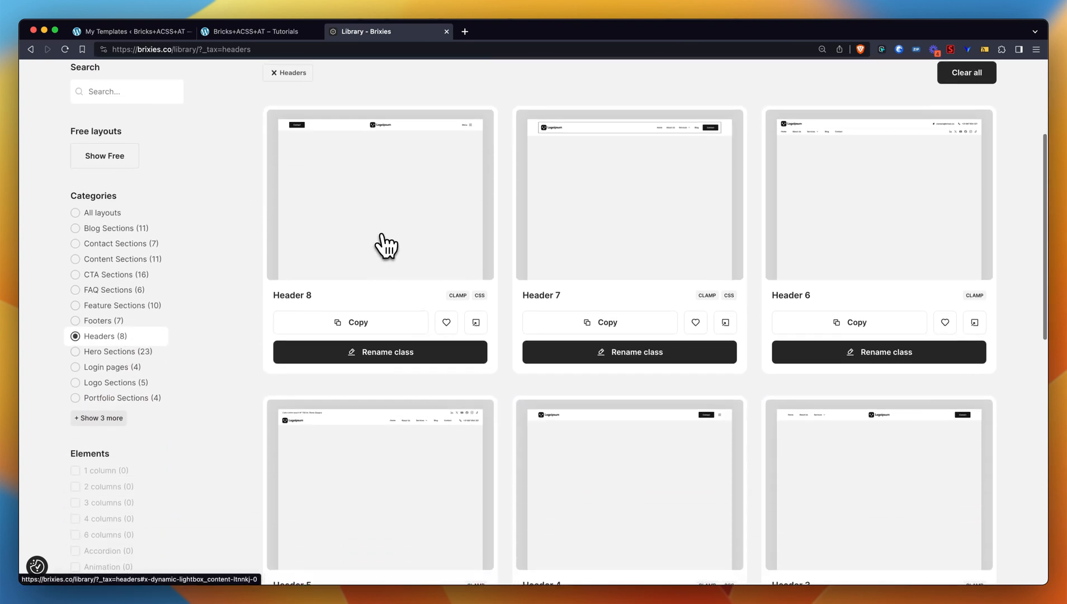
pyautogui.scroll(-3)
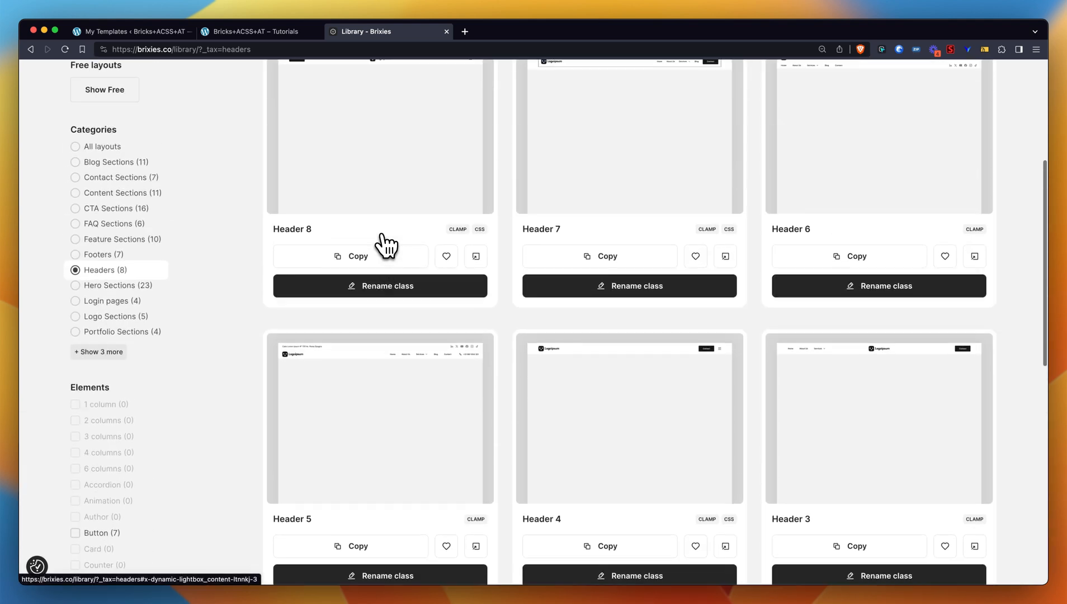
pyautogui.scroll(-3)
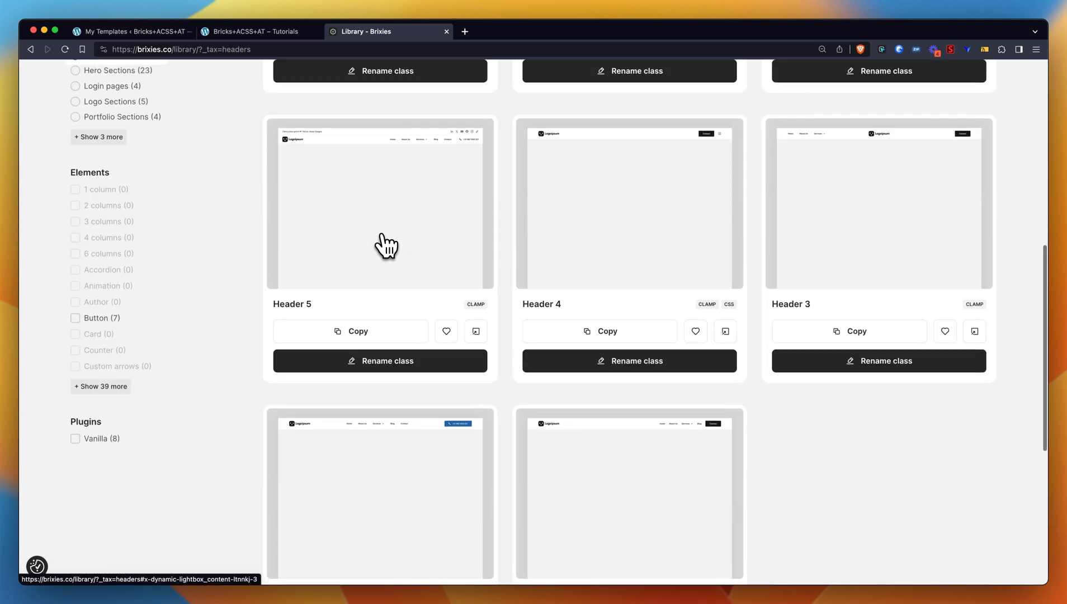
pyautogui.scroll(3)
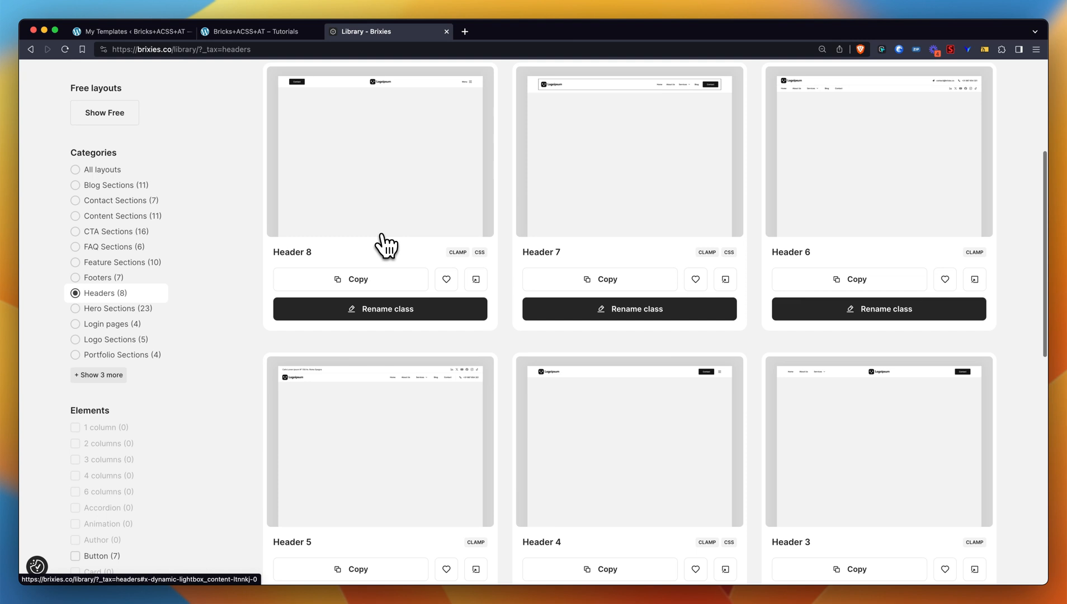
pyautogui.scroll(-3)
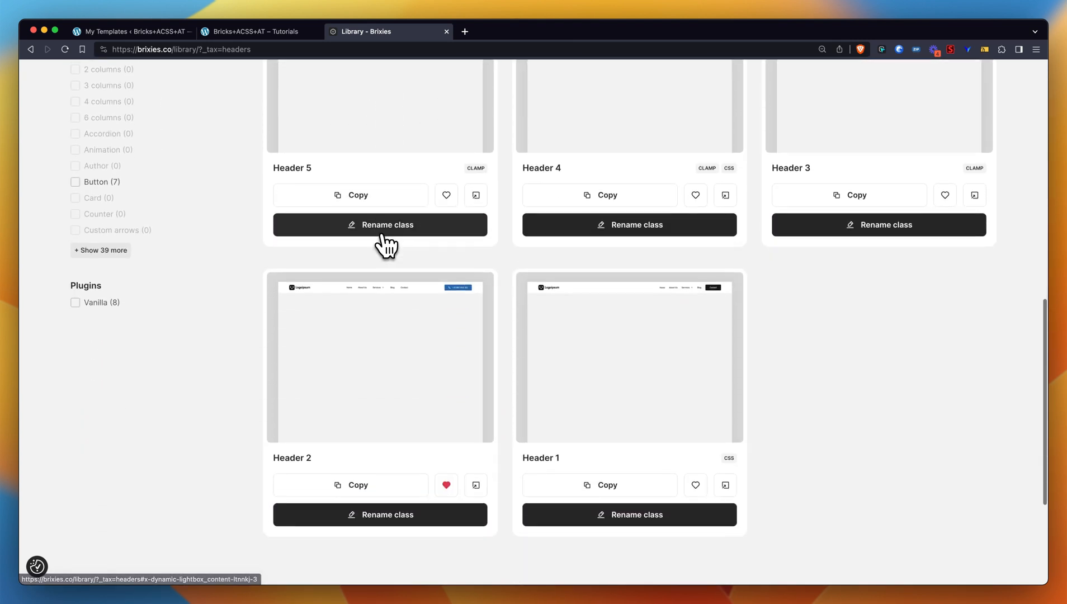
pyautogui.scroll(-3)
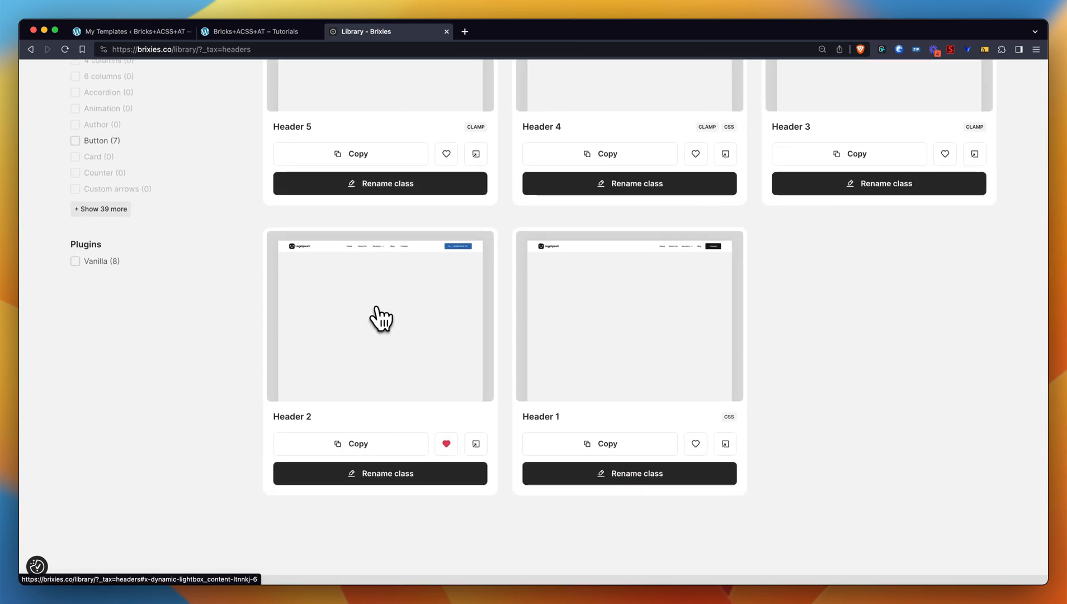
pyautogui.moveTo(328, 421)
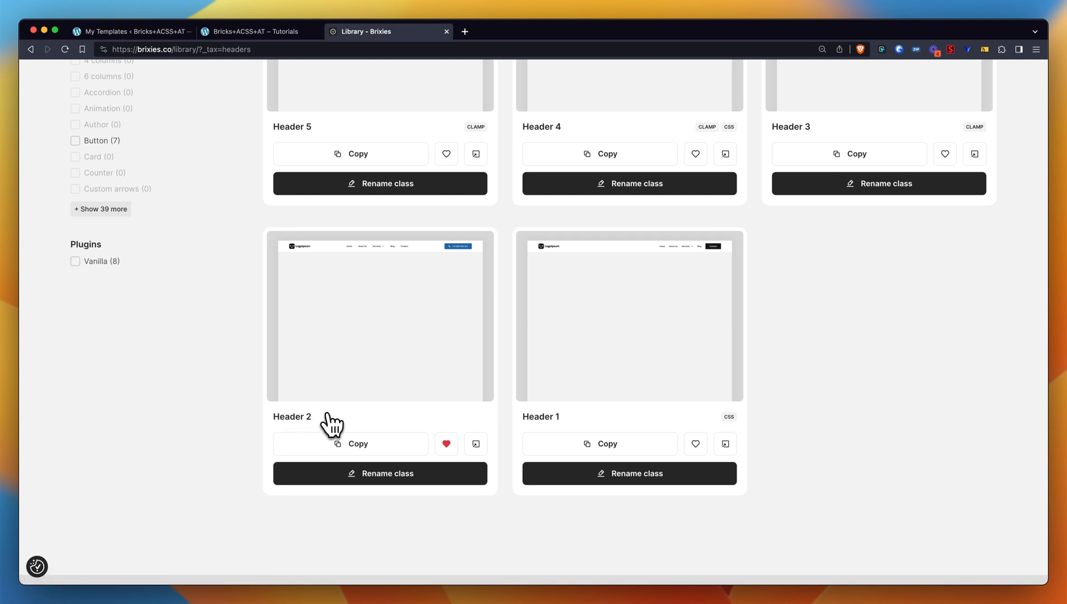
pyautogui.moveTo(411, 286)
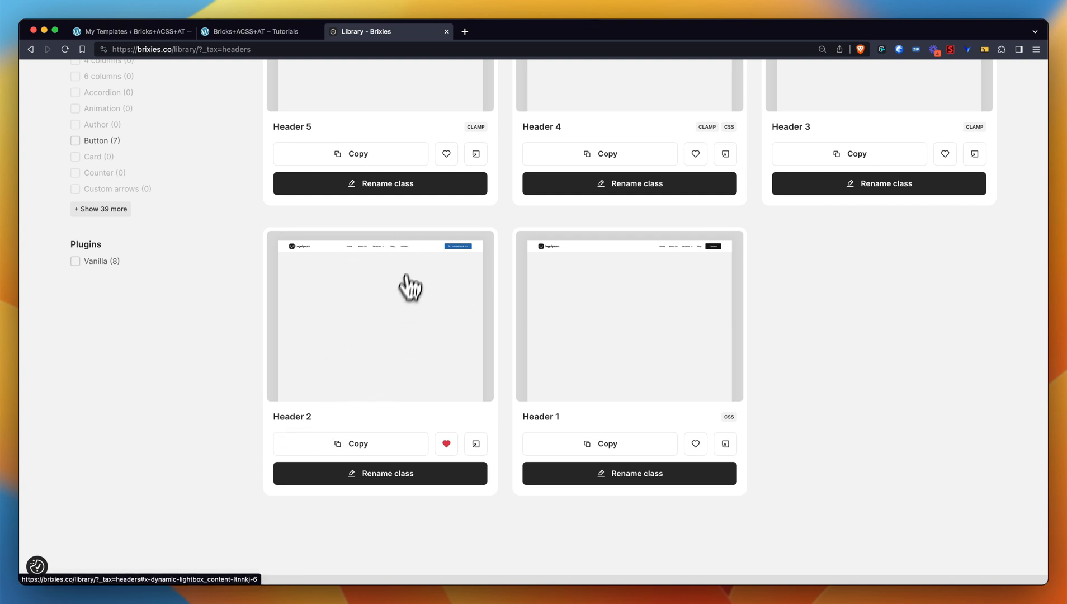
pyautogui.moveTo(359, 349)
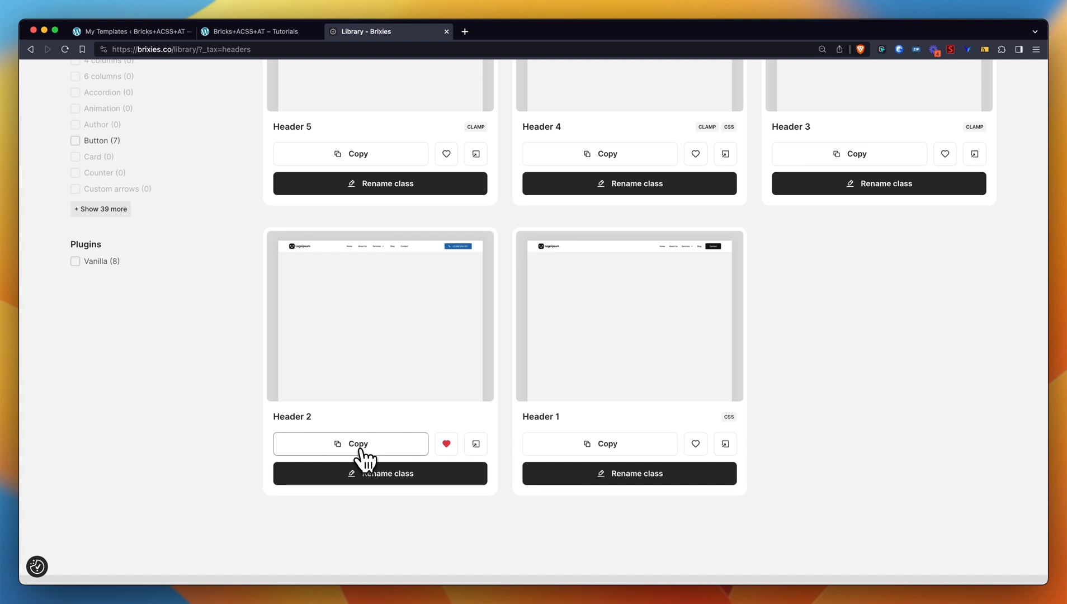
pyautogui.moveTo(461, 469)
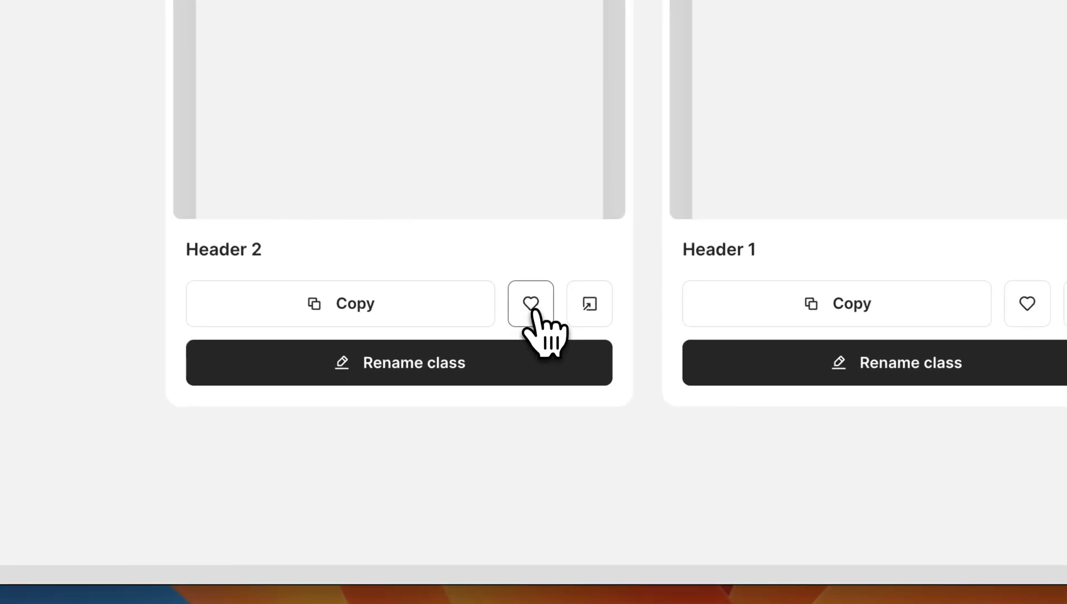
pyautogui.click(530, 302)
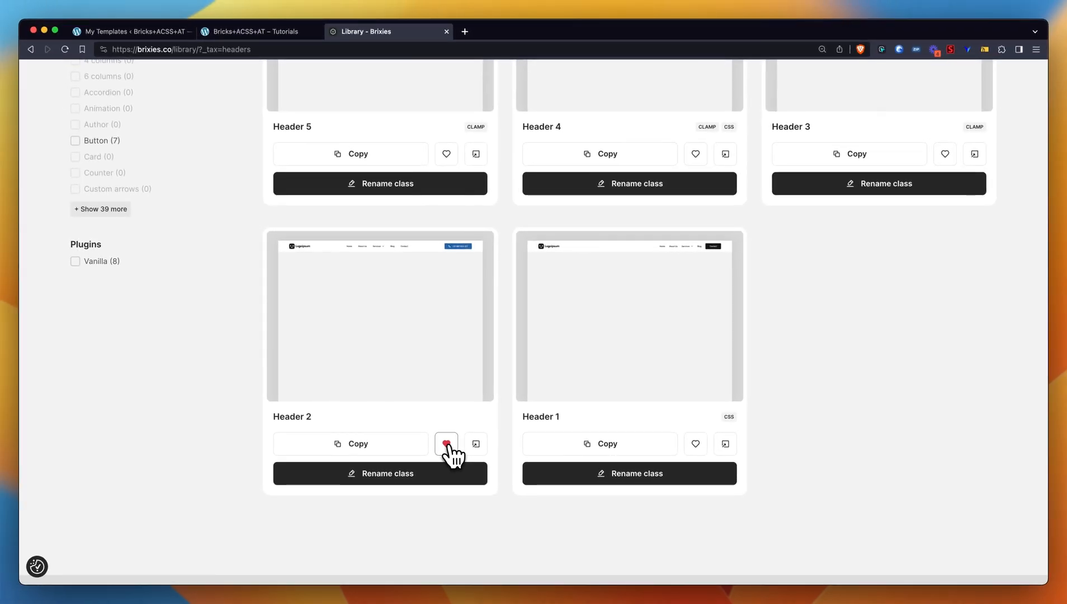
pyautogui.click(445, 443)
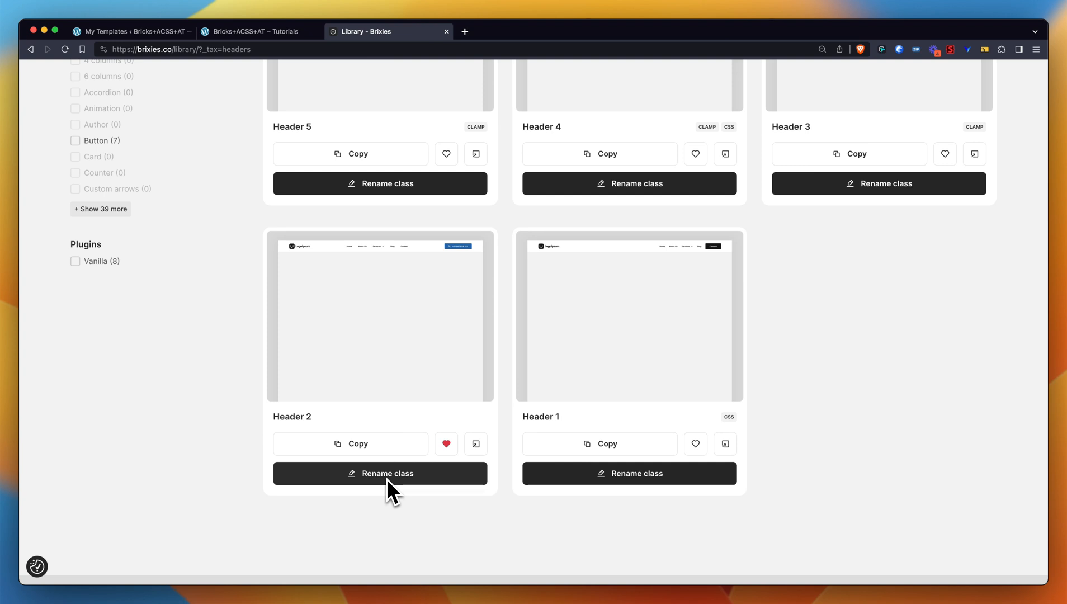
pyautogui.moveTo(474, 444)
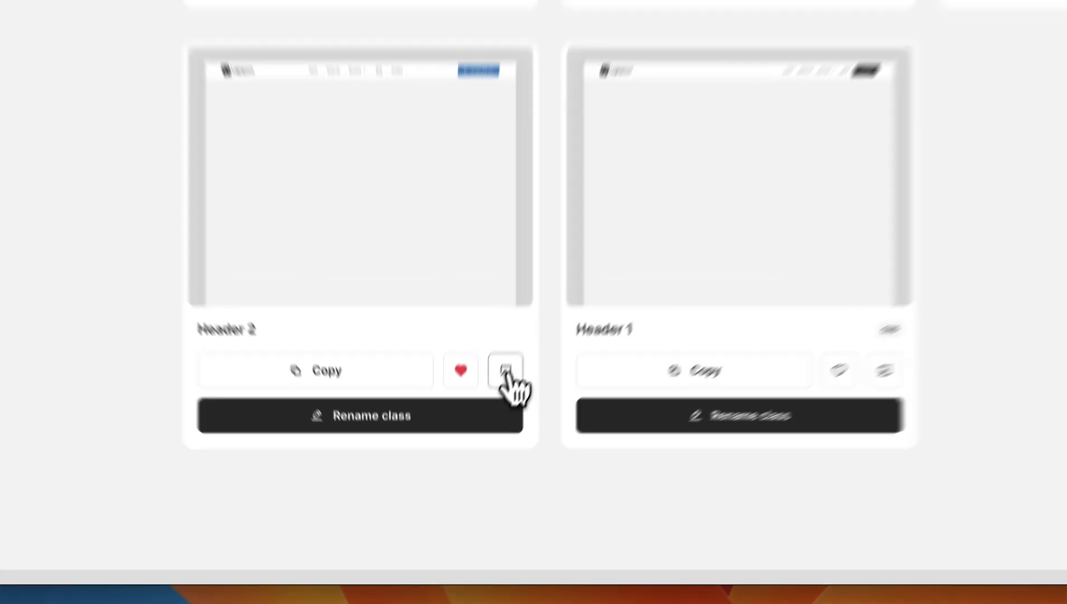
# - Preview Header 2 at tablet, phone and desktop widths, then go to Rename class
pyautogui.click(505, 370)
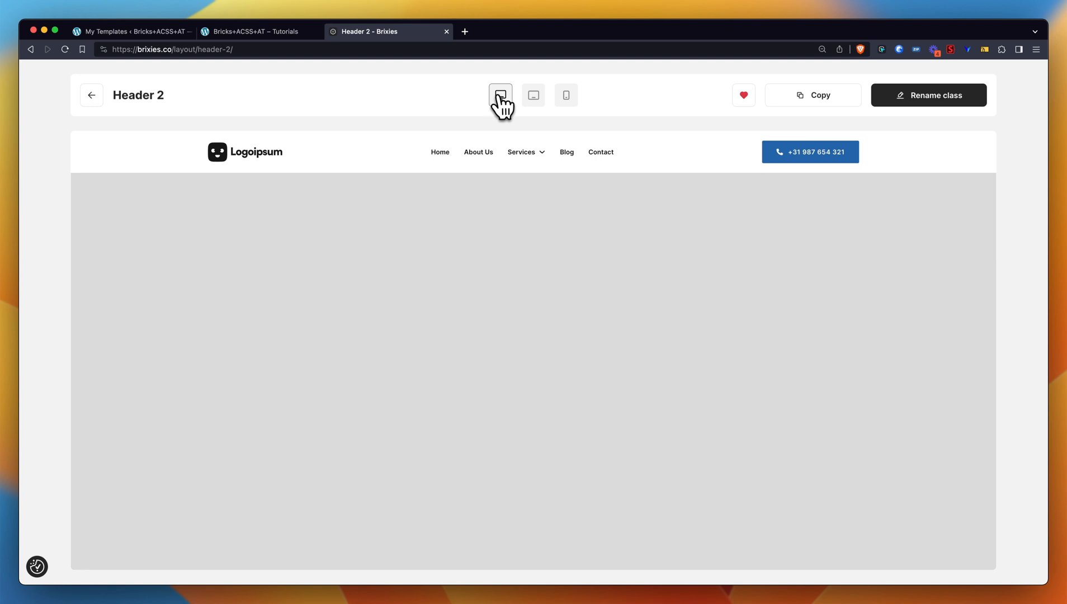
pyautogui.click(532, 94)
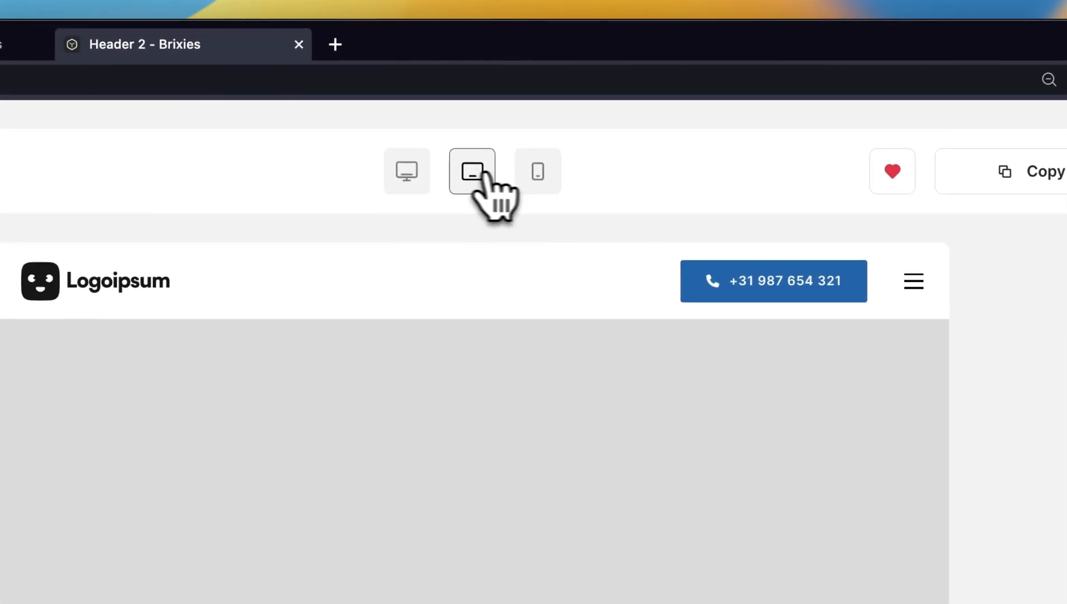
pyautogui.click(537, 171)
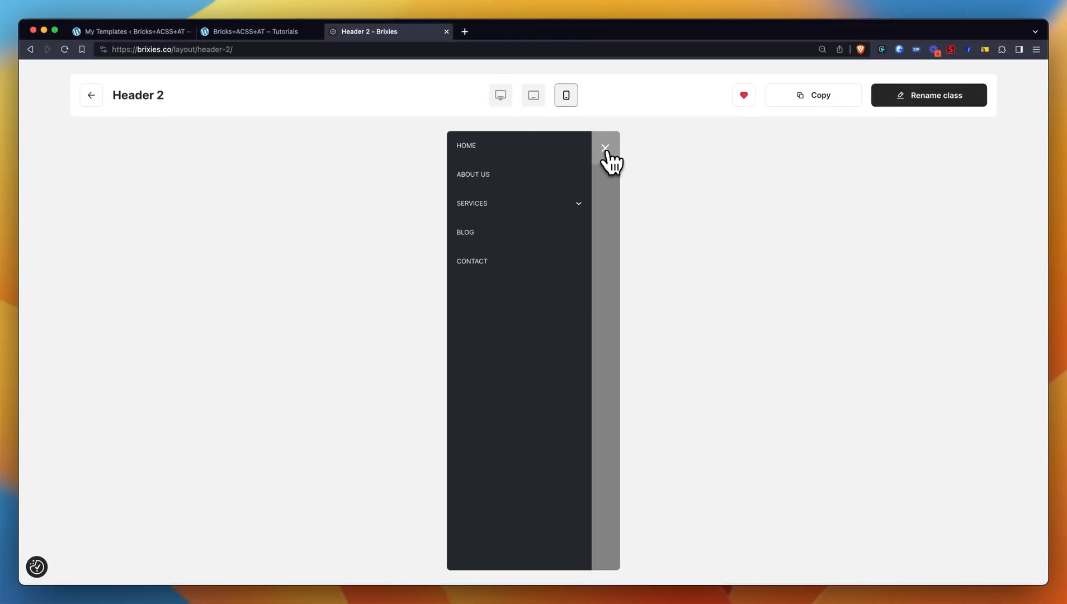
pyautogui.click(604, 148)
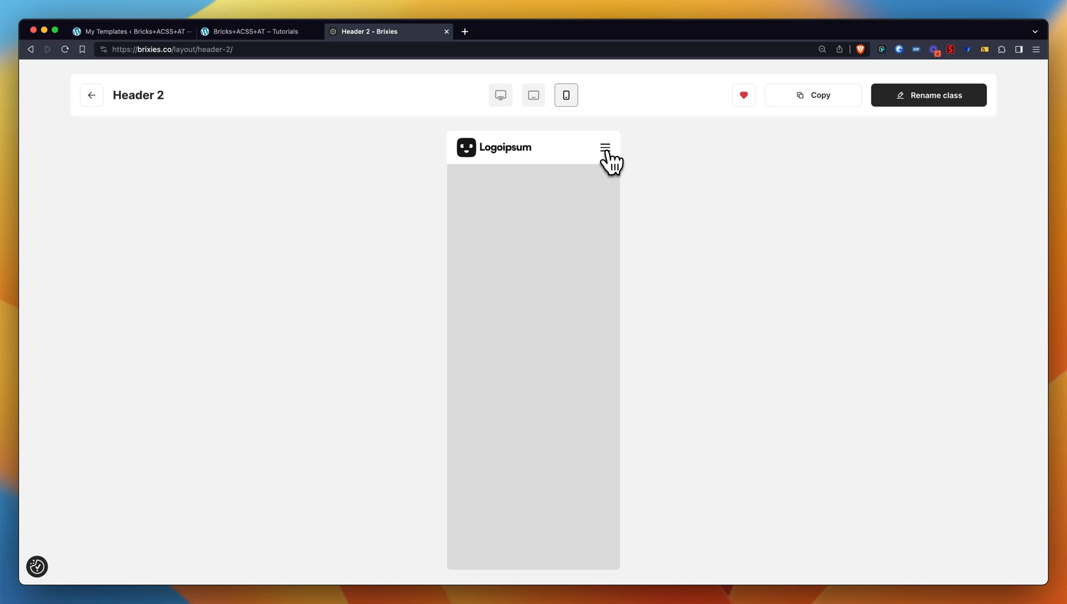
pyautogui.click(532, 94)
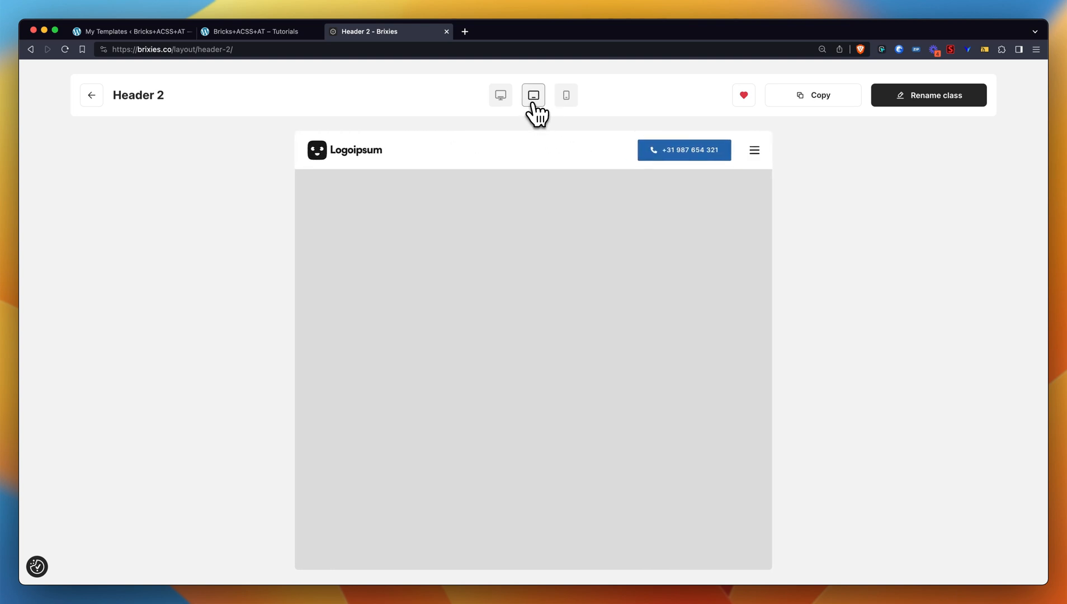
pyautogui.click(500, 95)
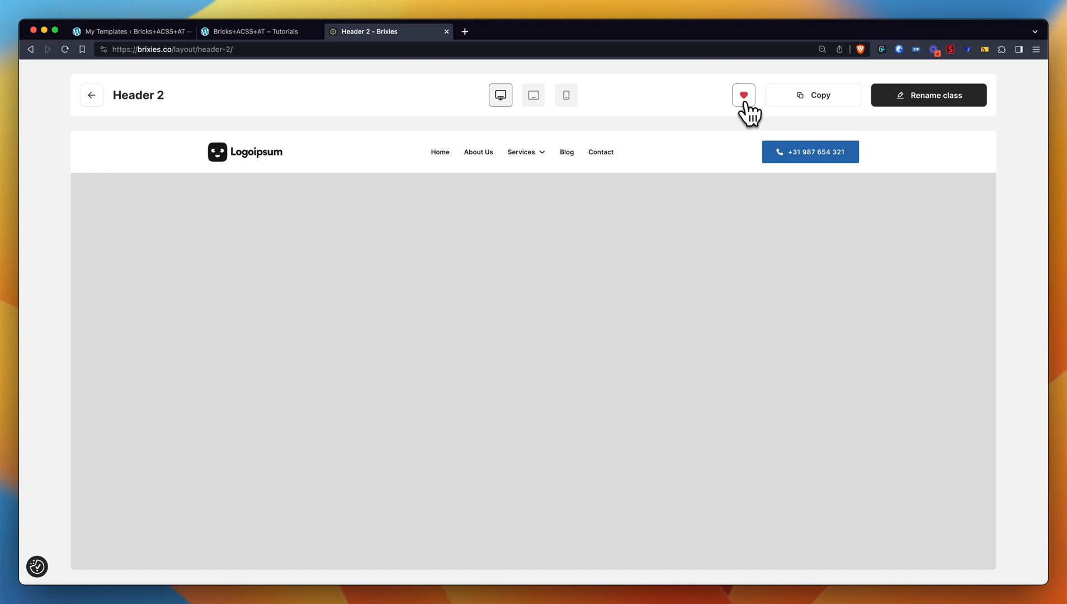
pyautogui.moveTo(752, 116)
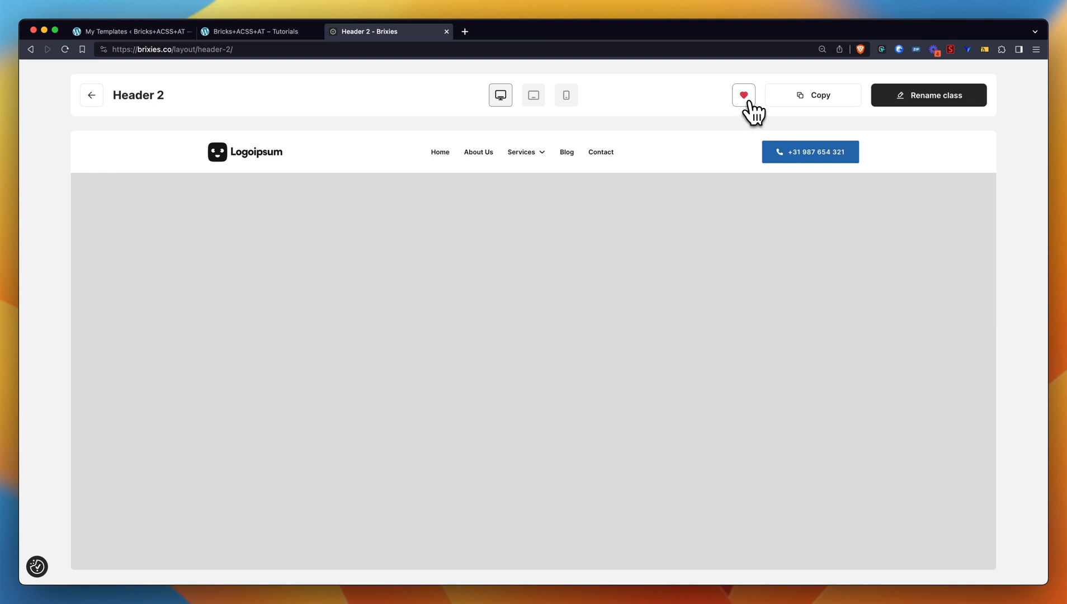
pyautogui.moveTo(820, 104)
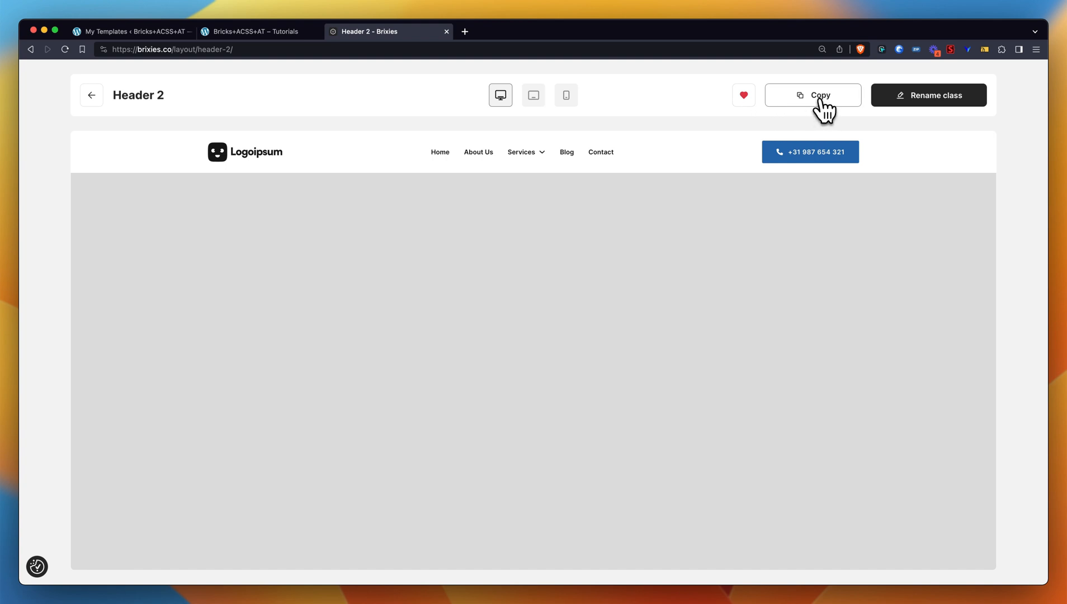
pyautogui.moveTo(945, 109)
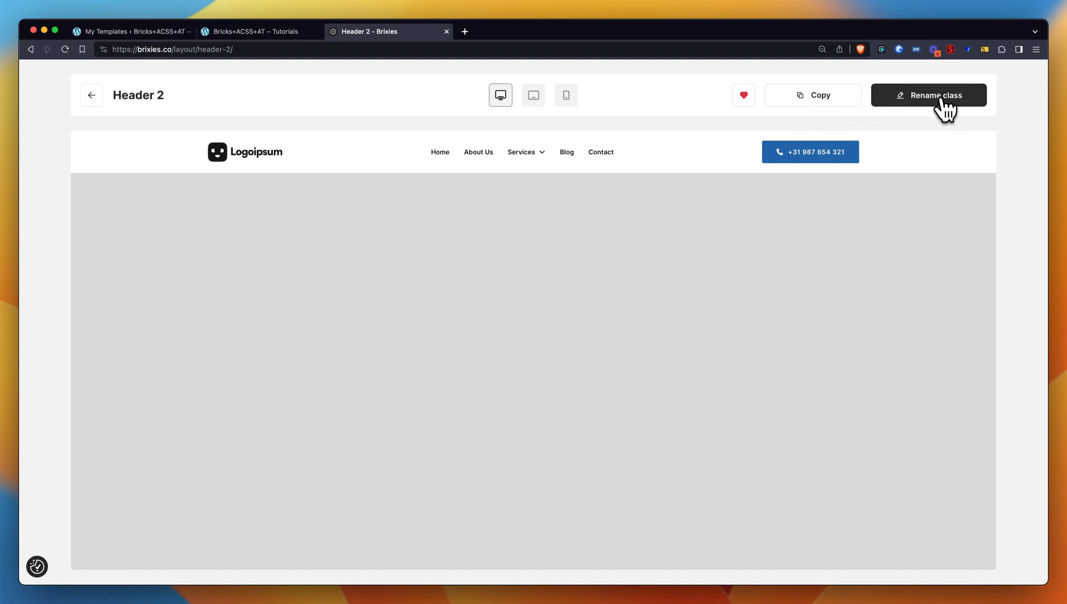
pyautogui.moveTo(942, 109)
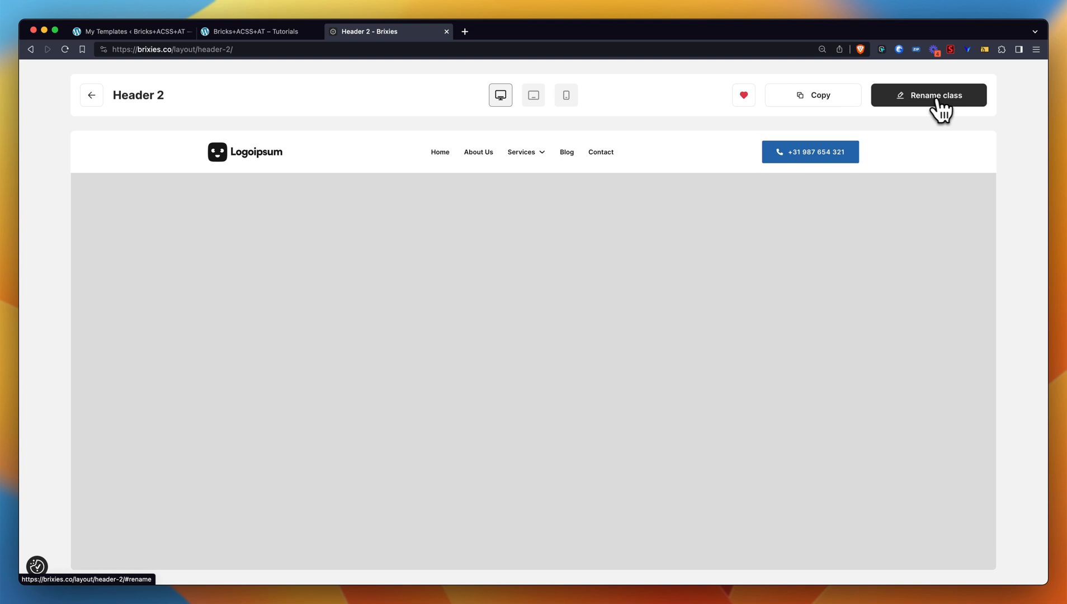
pyautogui.moveTo(932, 112)
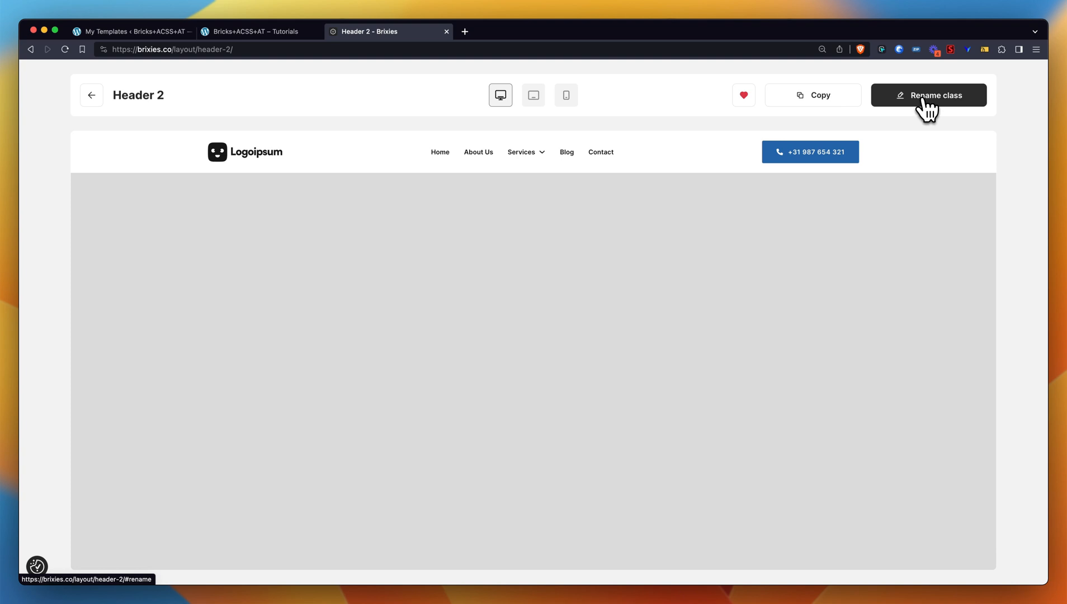
pyautogui.moveTo(939, 109)
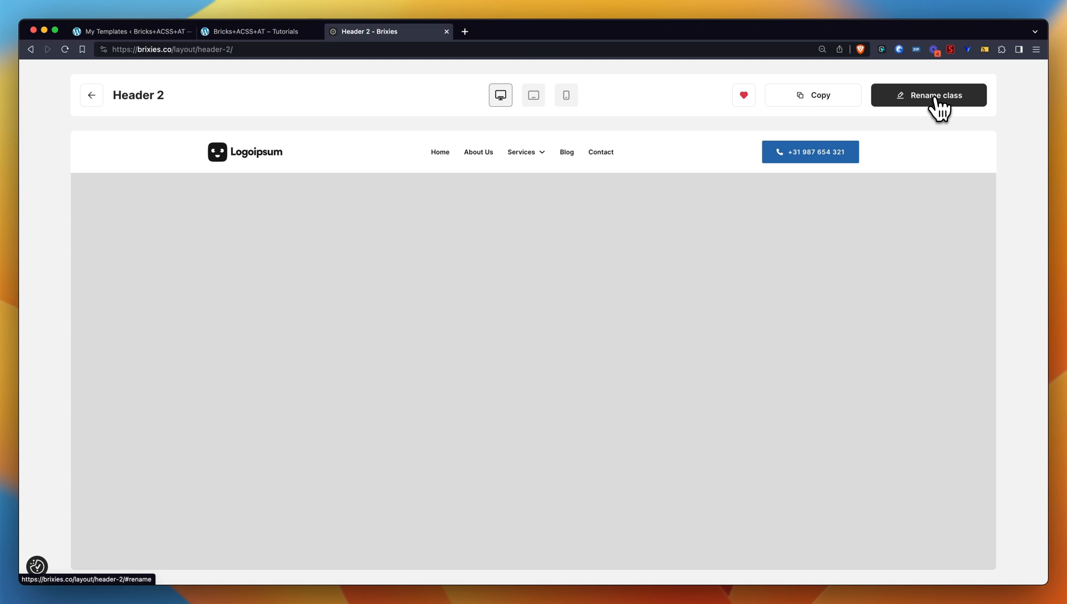
pyautogui.click(928, 95)
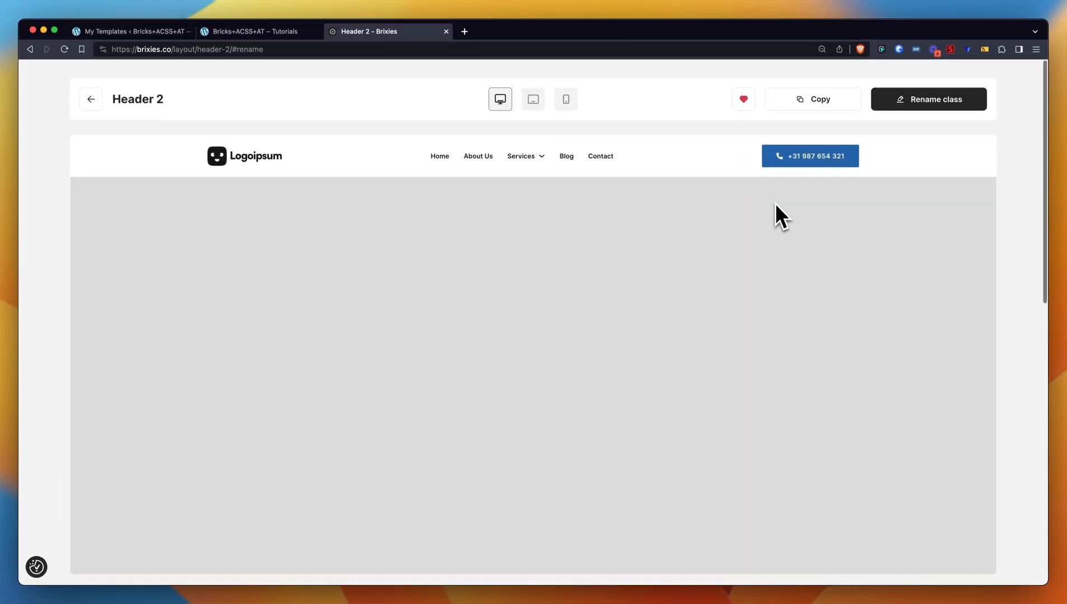
# - Rename Header 2's classes to 'myheader' and copy the renamed layout
pyautogui.scroll(-3)
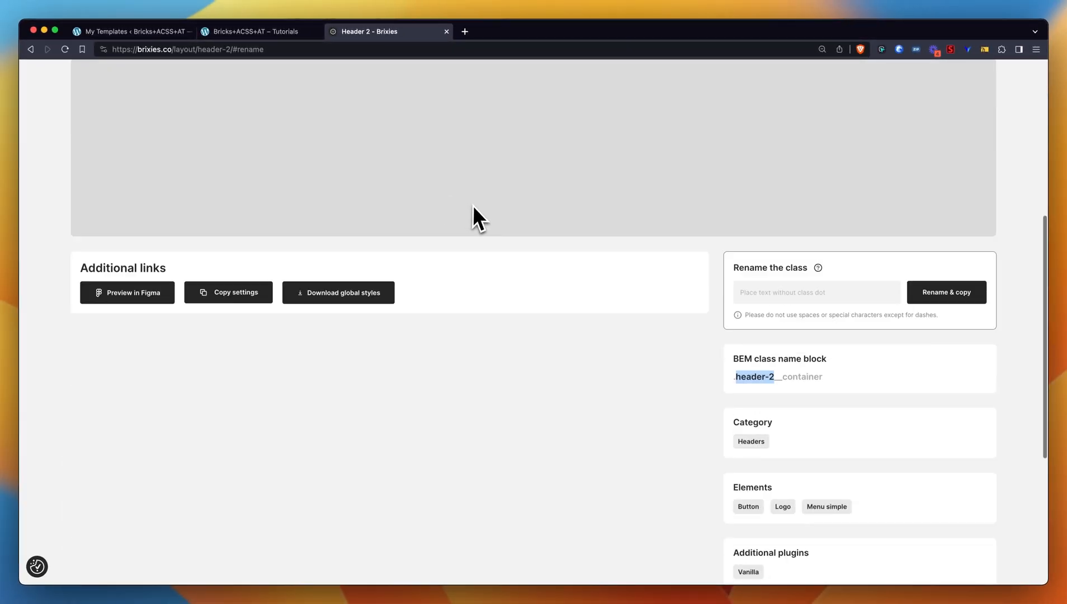
pyautogui.scroll(-3)
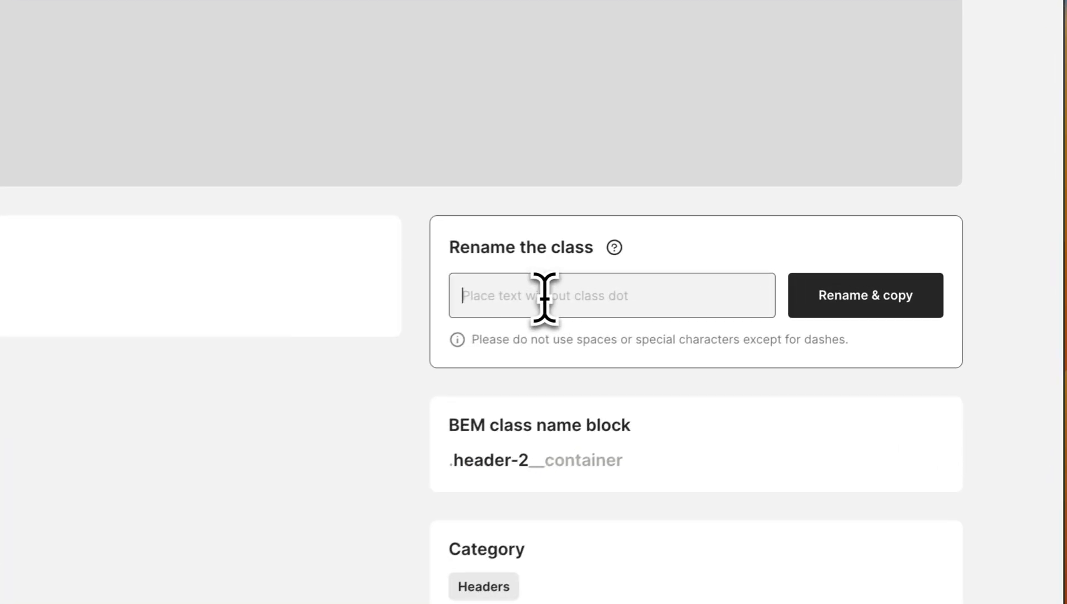
pyautogui.write('myheader')
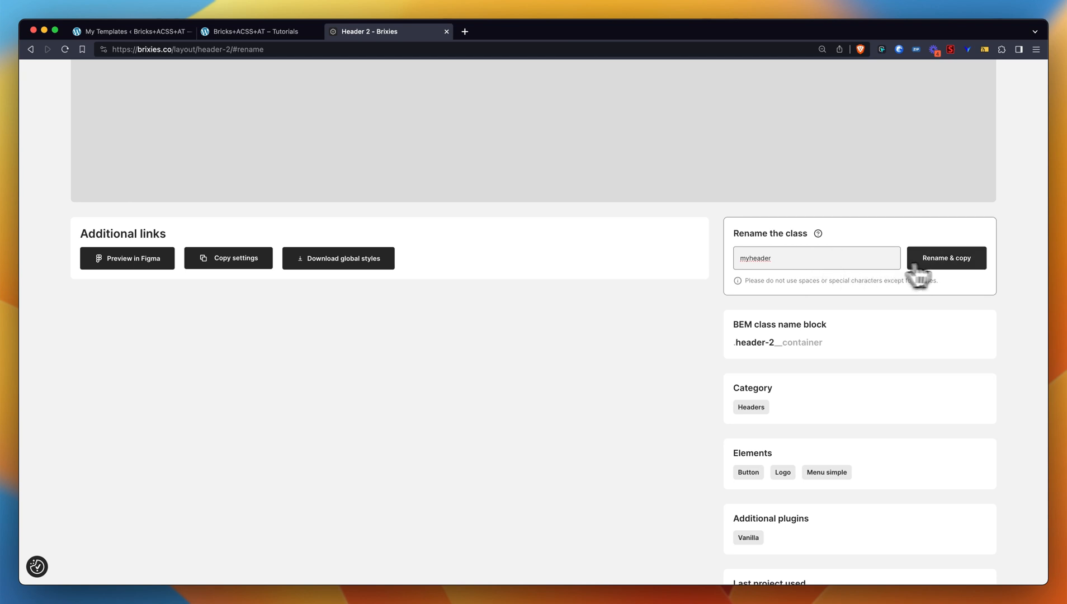
pyautogui.moveTo(945, 270)
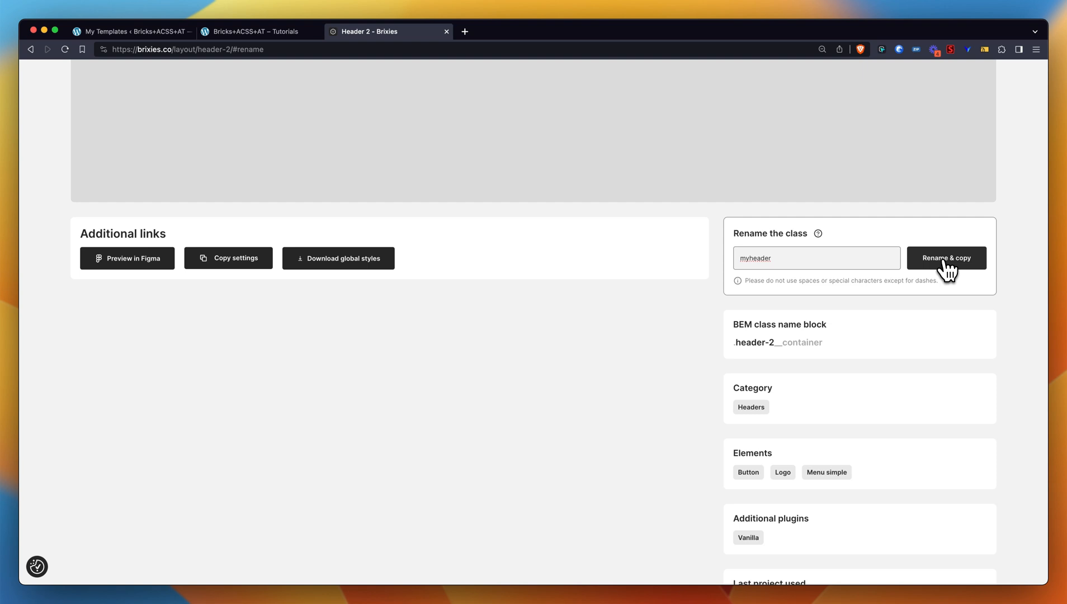
pyautogui.click(945, 257)
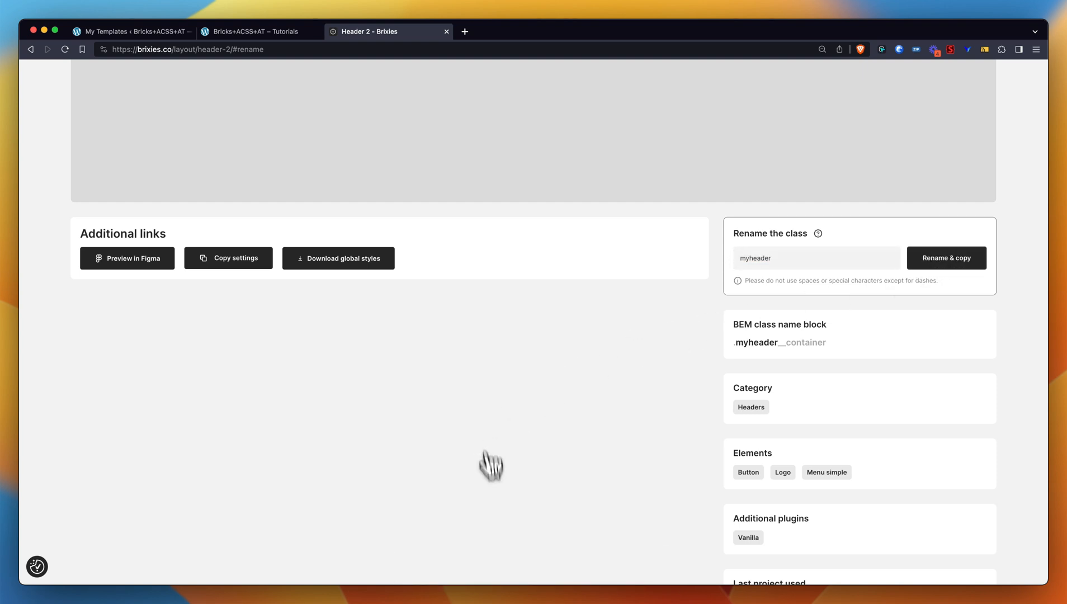
pyautogui.moveTo(610, 376)
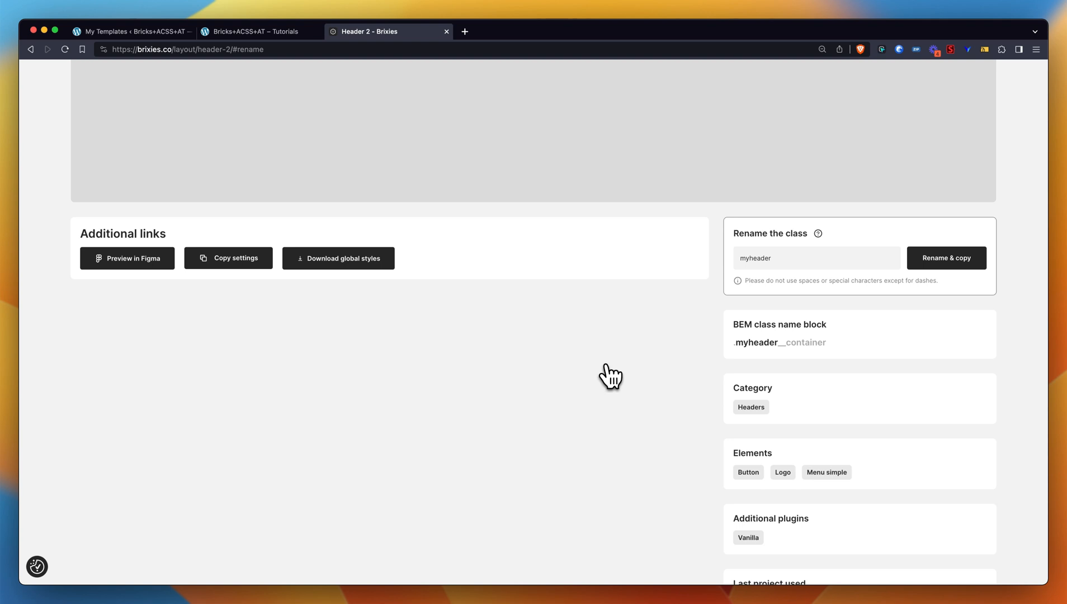
pyautogui.moveTo(454, 185)
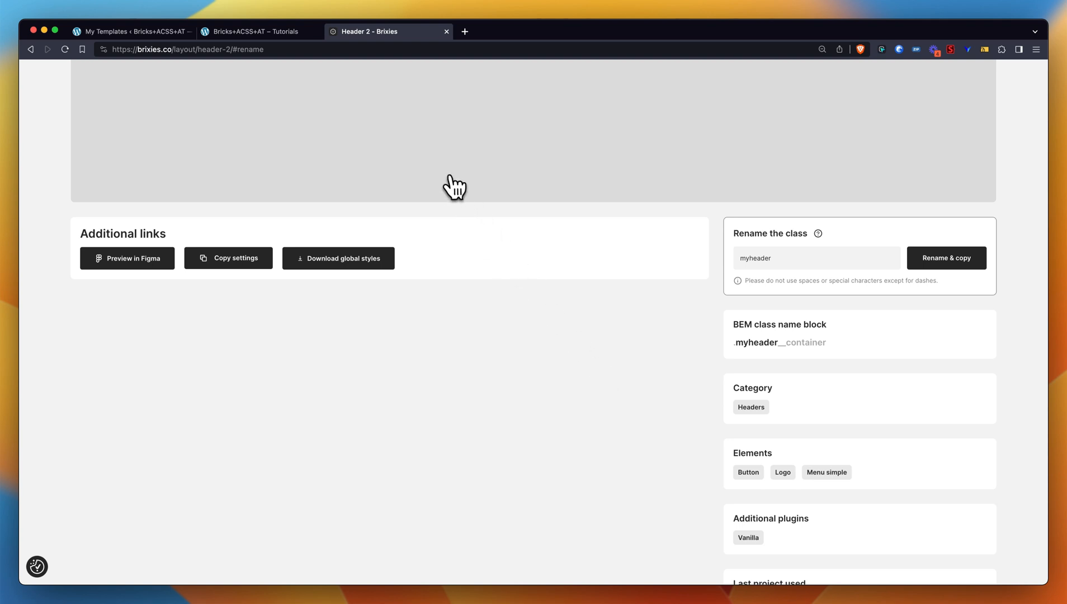
# - Open the Header template from My Templates with Bricks
pyautogui.click(133, 31)
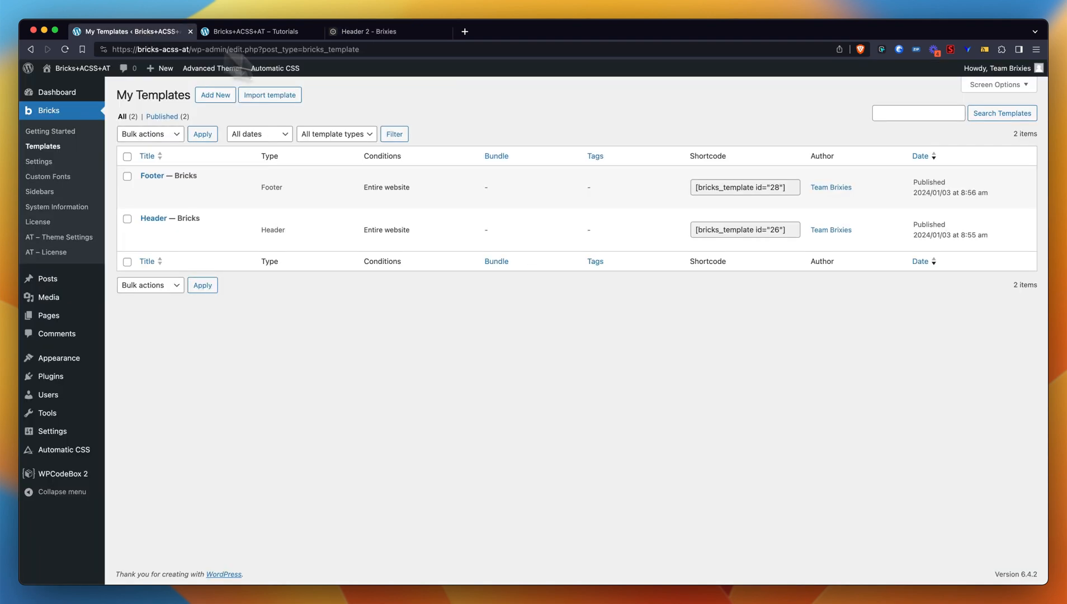
pyautogui.moveTo(153, 186)
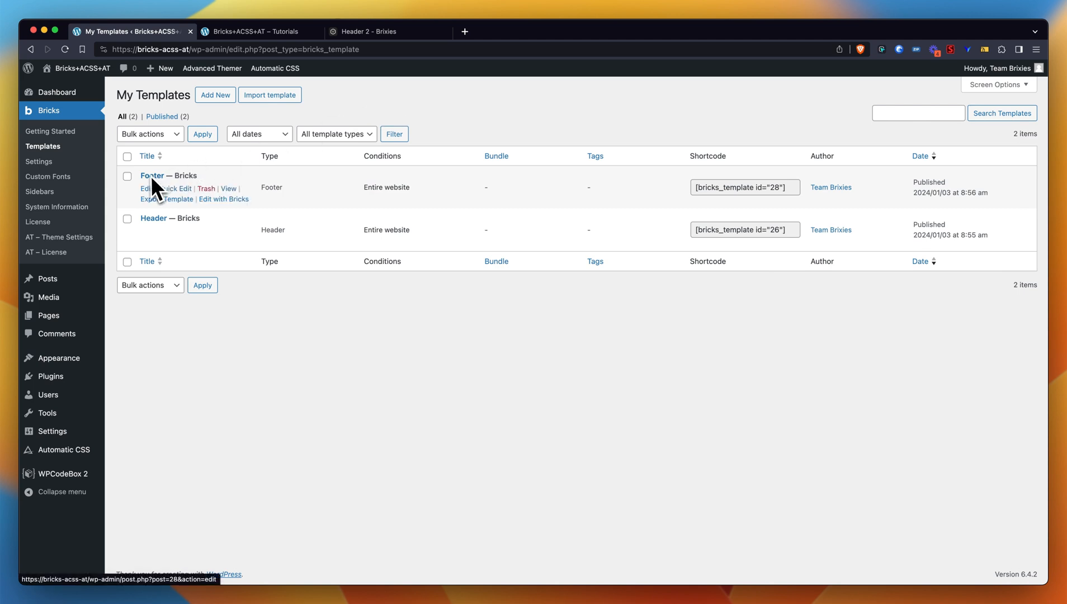
pyautogui.moveTo(157, 224)
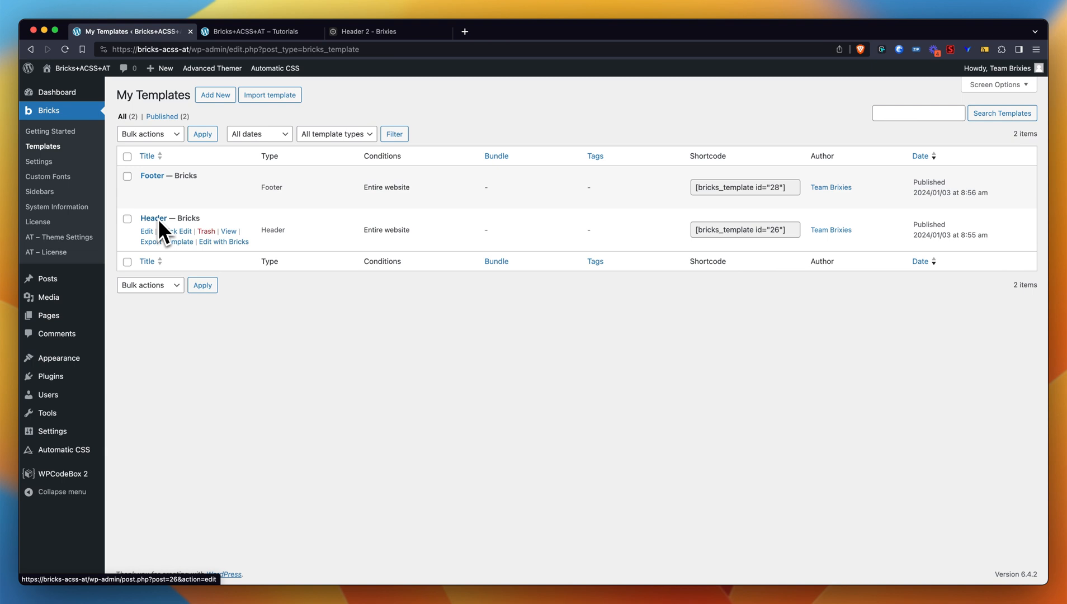
pyautogui.moveTo(232, 251)
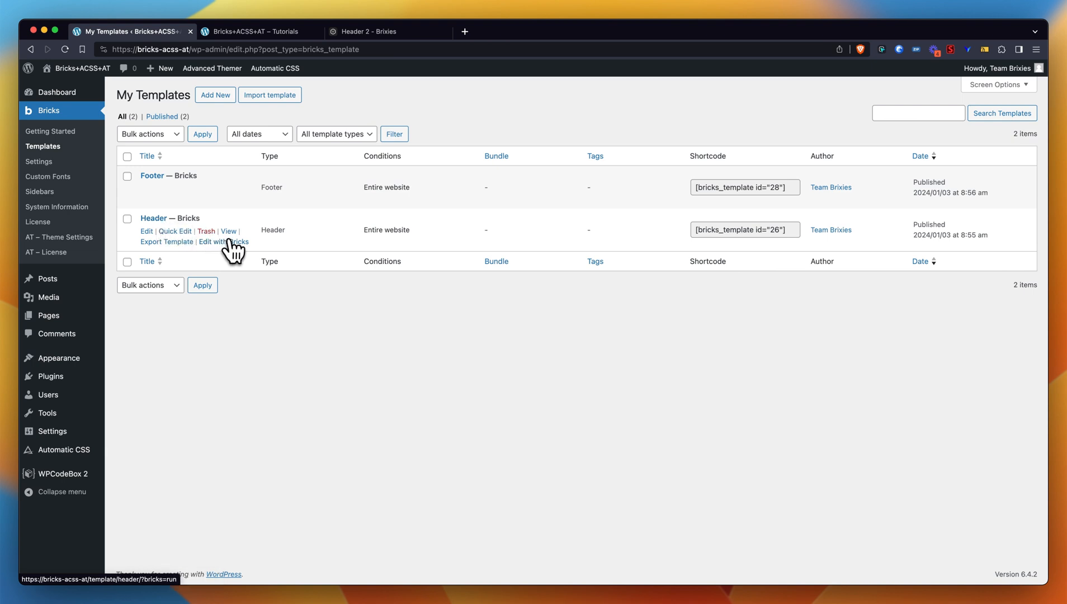
pyautogui.click(223, 241)
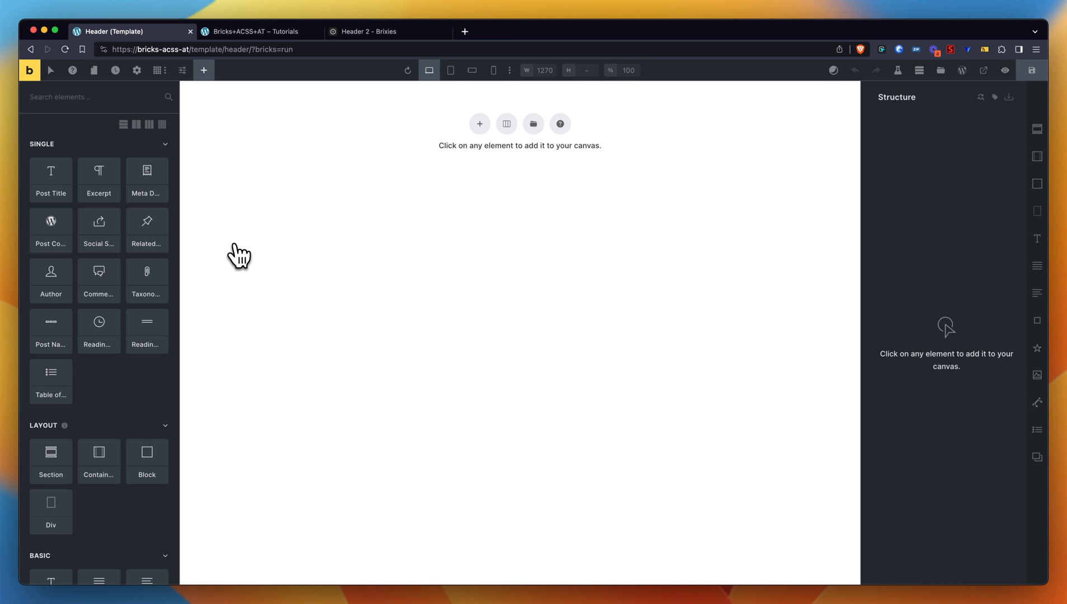
pyautogui.moveTo(674, 145)
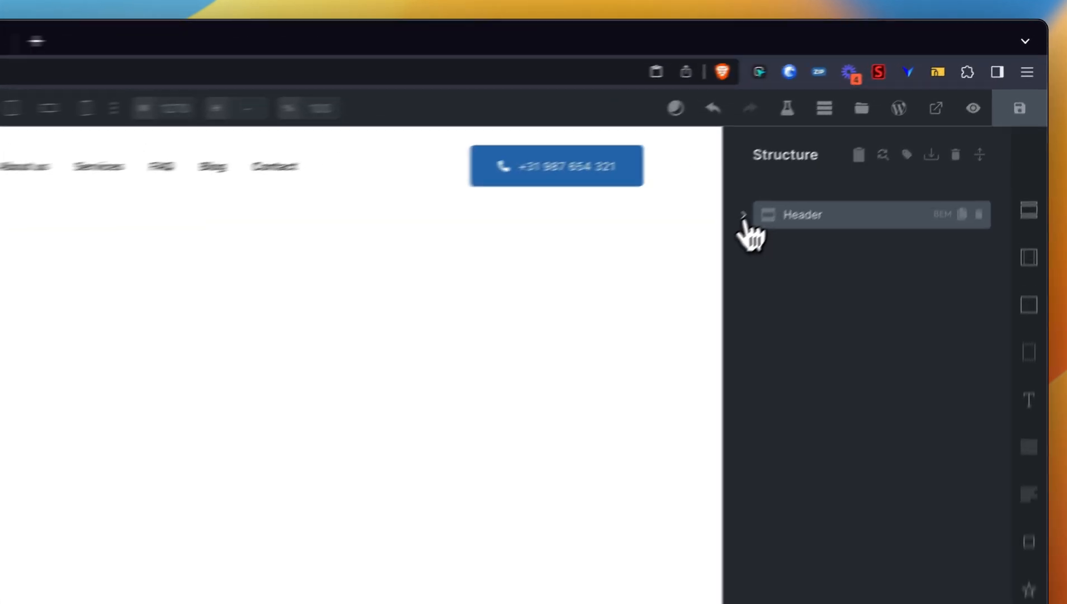
# - Expand the pasted Header element in the Structure panel
pyautogui.click(743, 214)
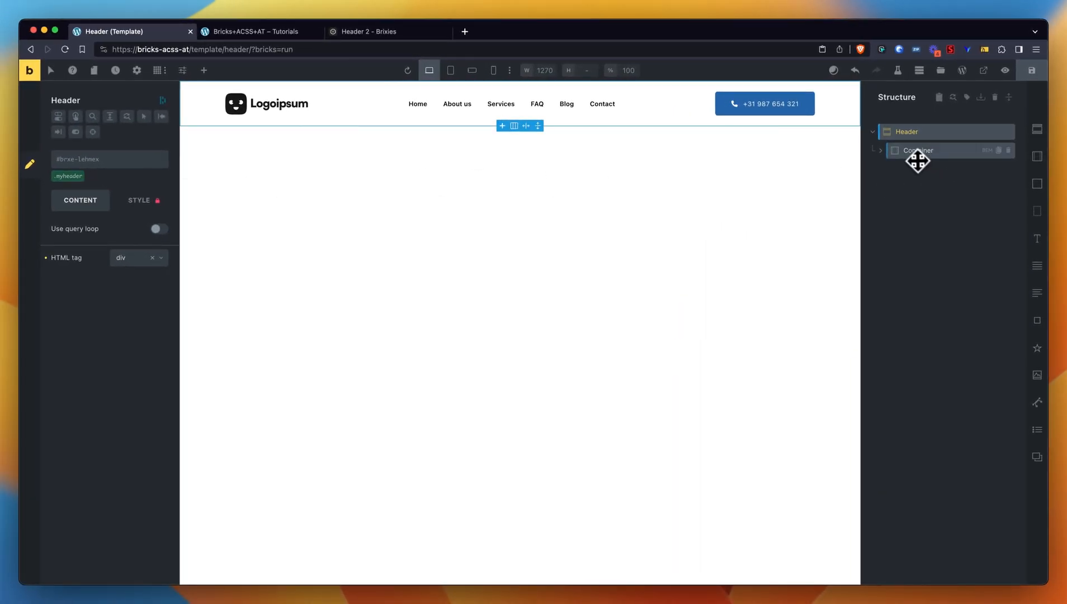
# - Expand Container and inspect the Menu, Button and Logo myheader__ classes
pyautogui.click(918, 150)
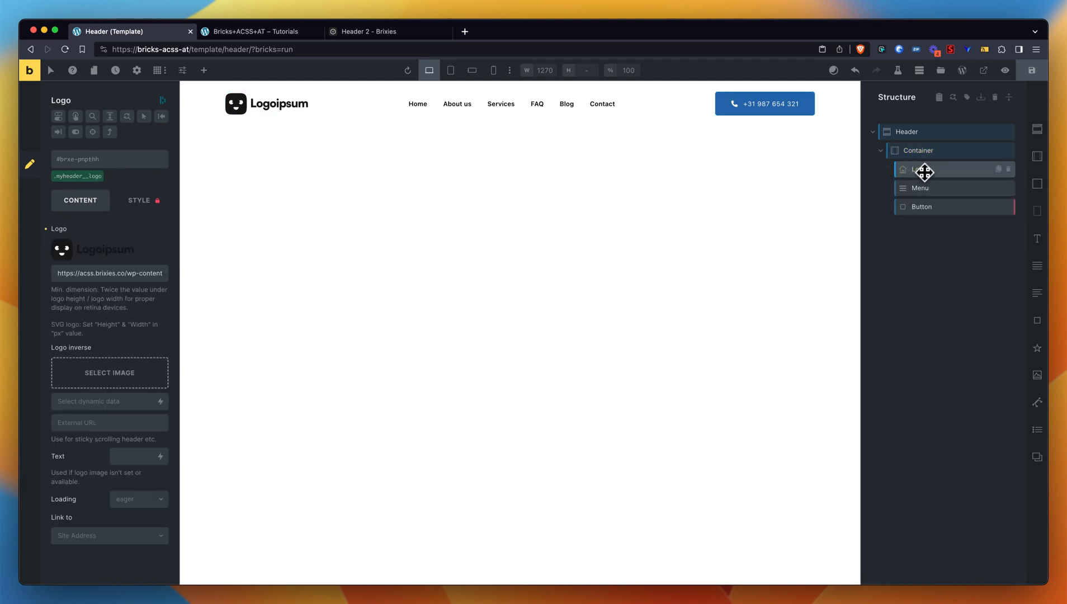
pyautogui.click(919, 188)
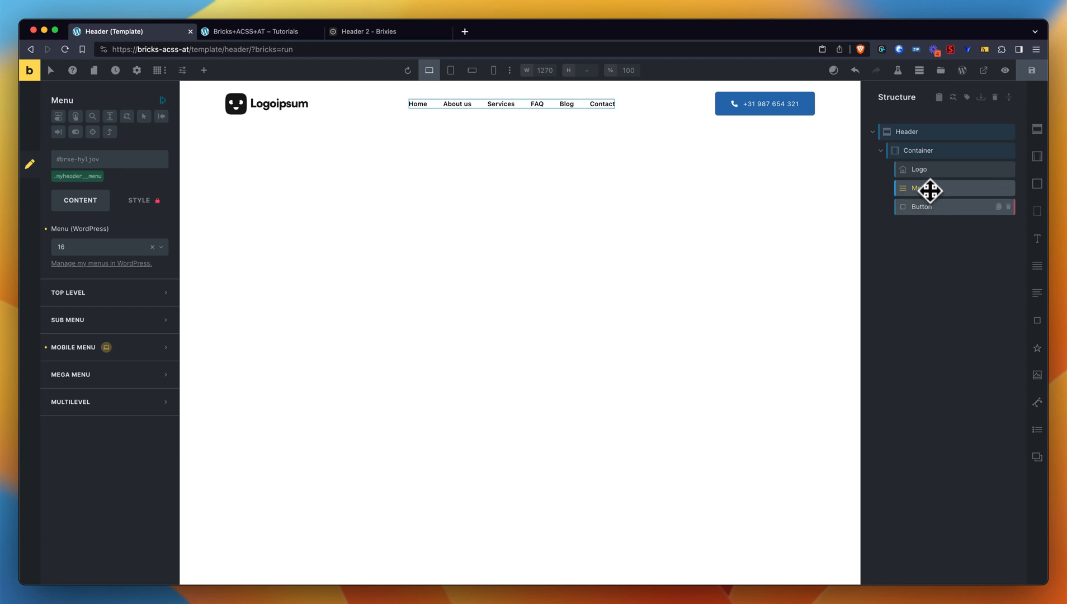
pyautogui.click(922, 207)
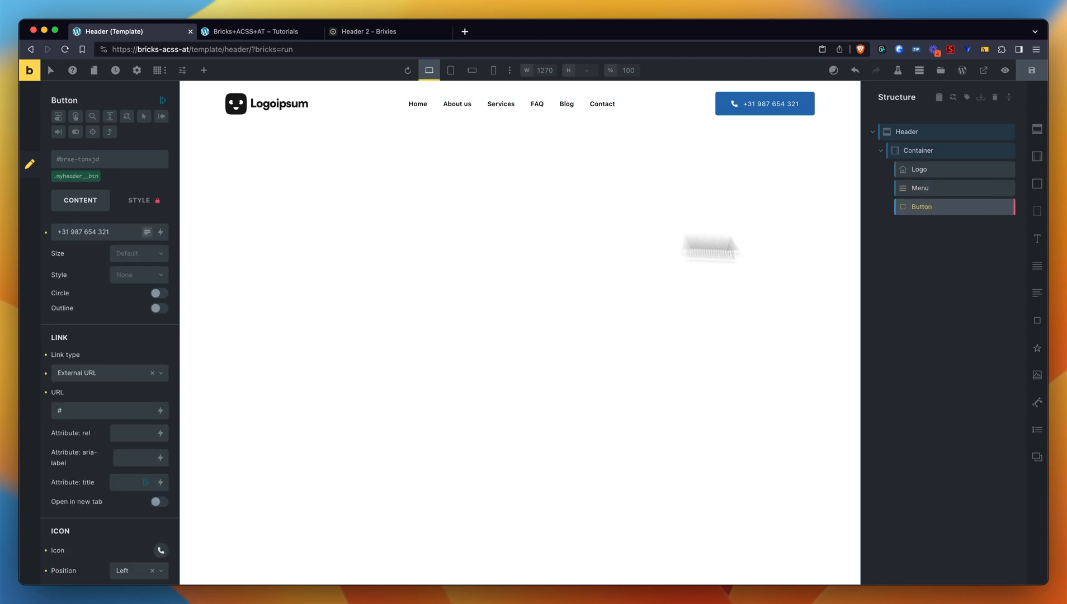
pyautogui.click(919, 169)
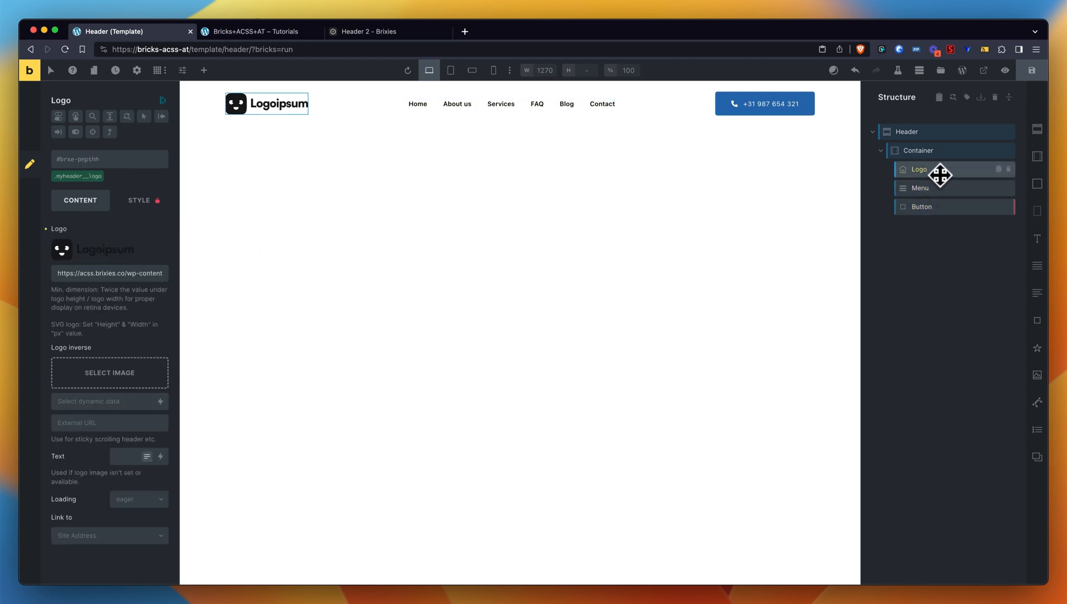
pyautogui.moveTo(941, 151)
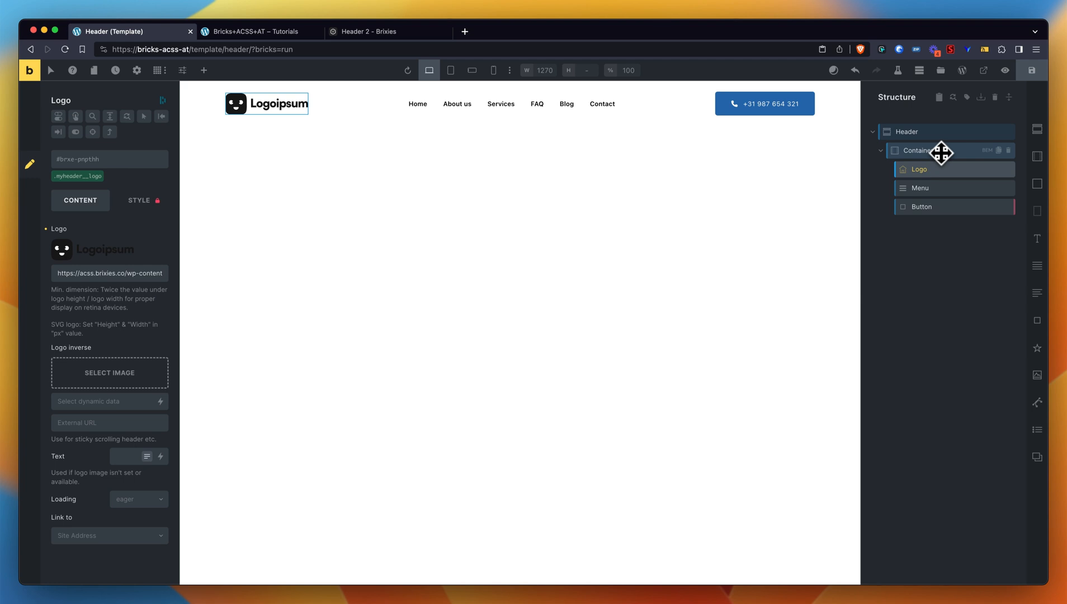
pyautogui.moveTo(494, 220)
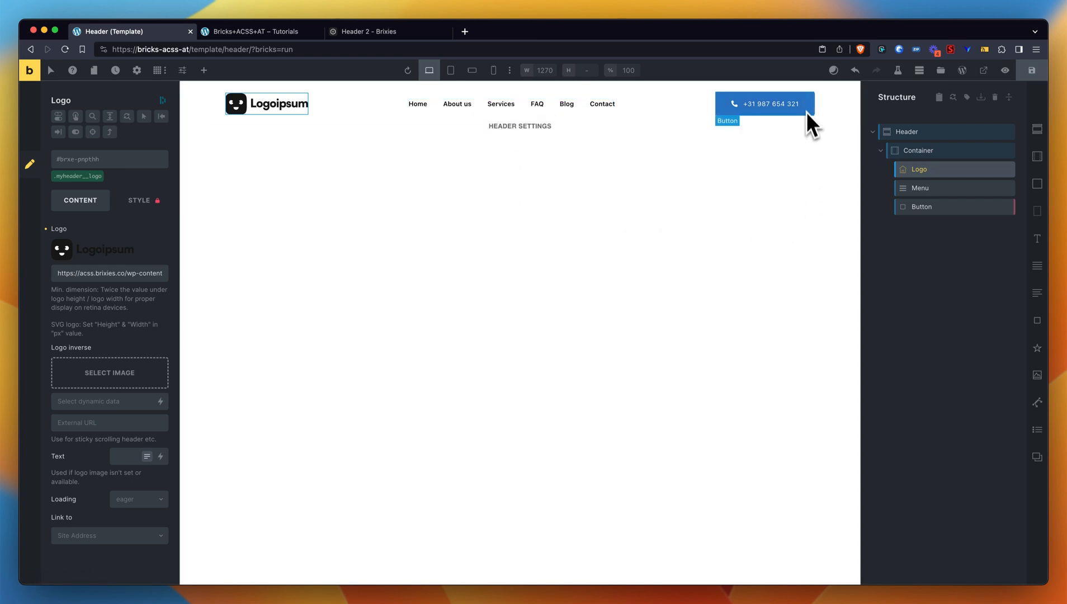
pyautogui.moveTo(747, 194)
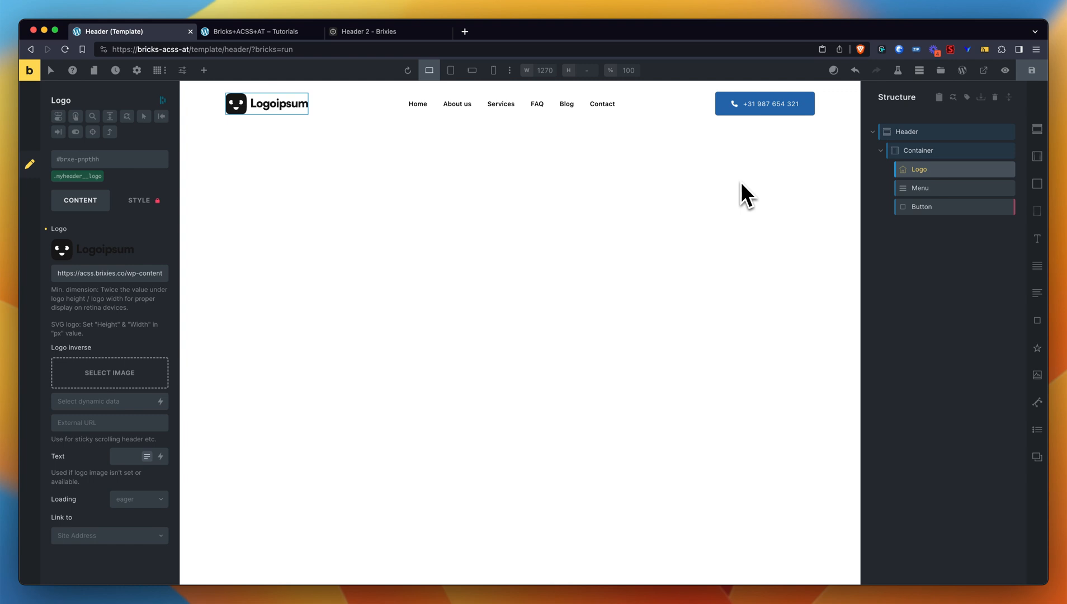